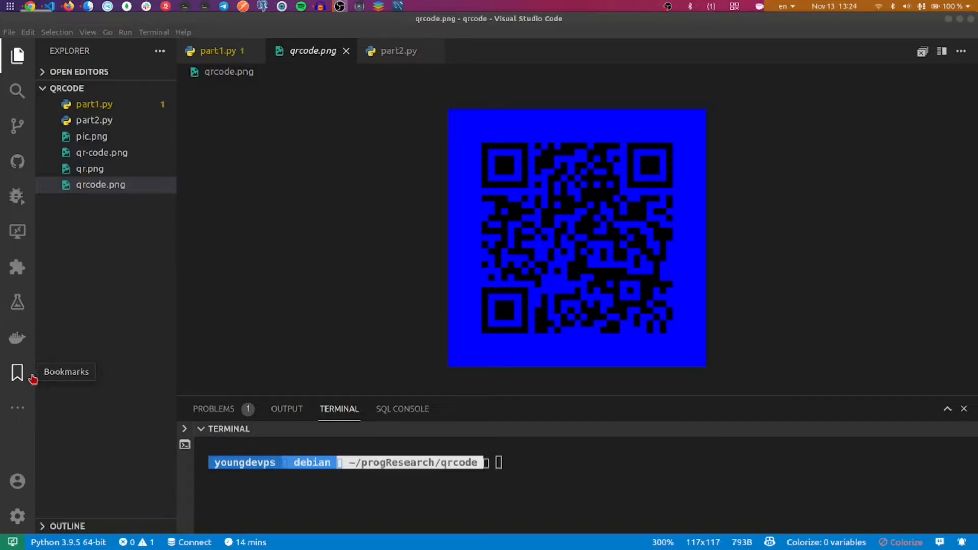
mouse_move(637, 239)
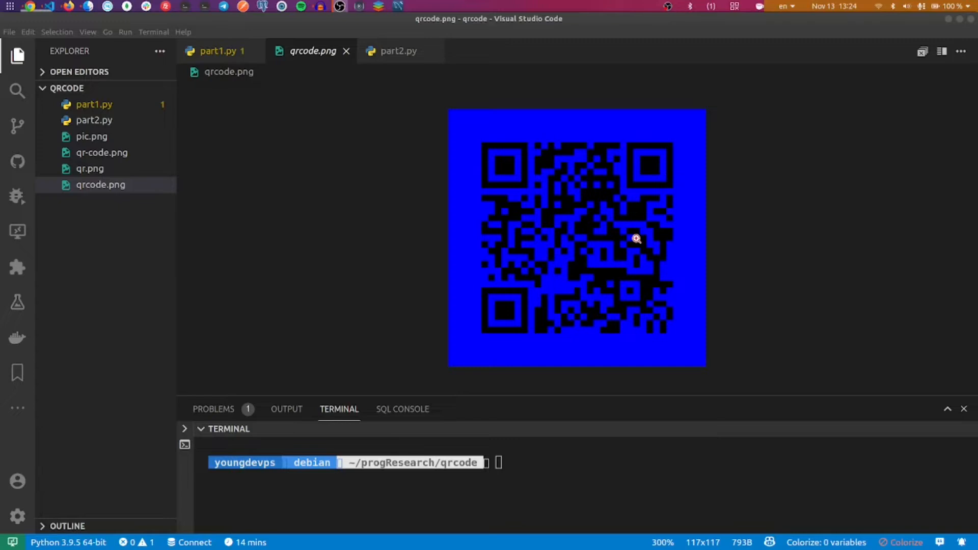
mouse_move(287, 178)
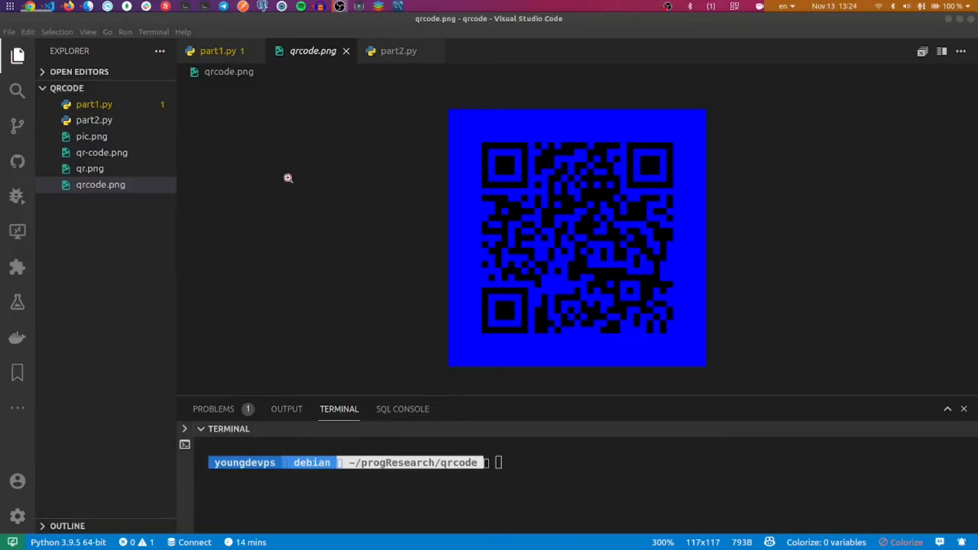
- Preview qr-code.png, the blue gradient QR code with a circular portrait at its centre
left_click(101, 153)
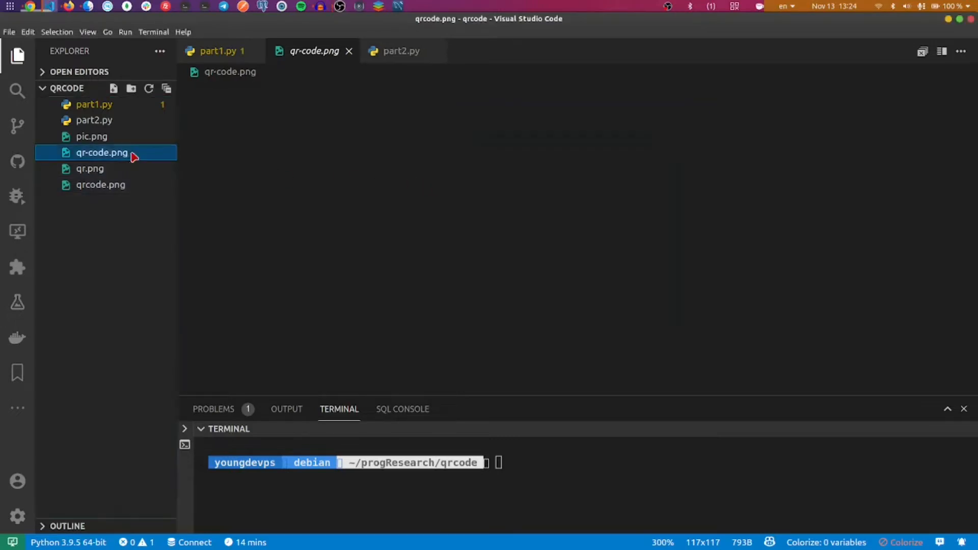
left_click(102, 152)
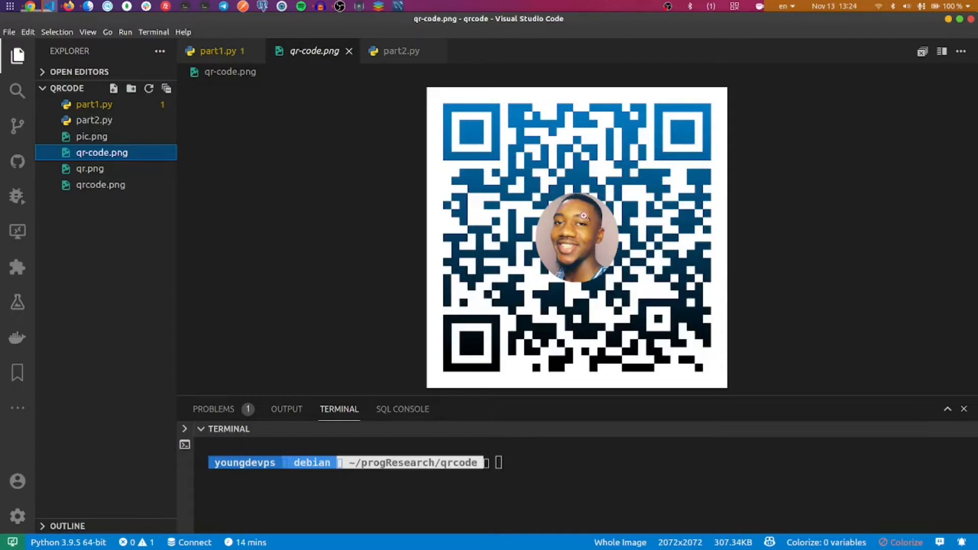
mouse_move(621, 221)
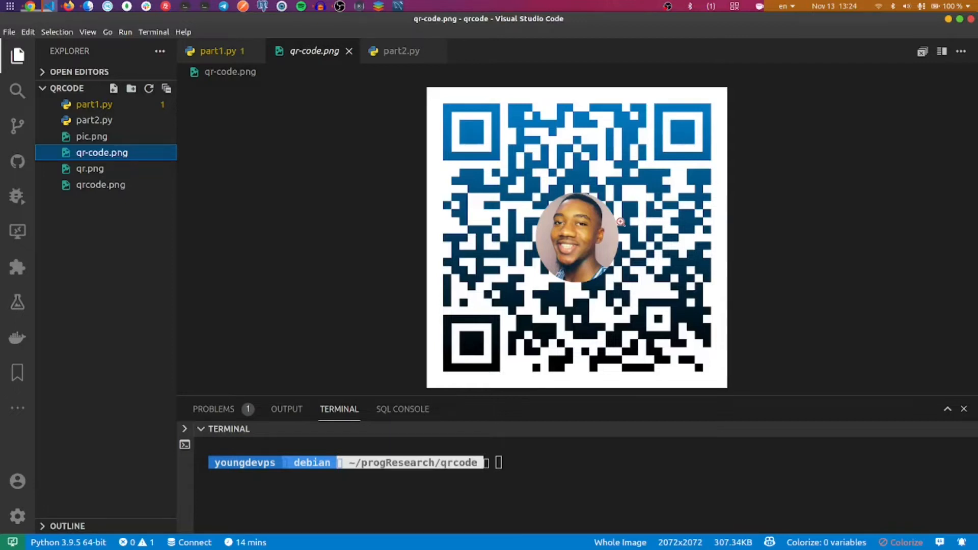
left_click(400, 51)
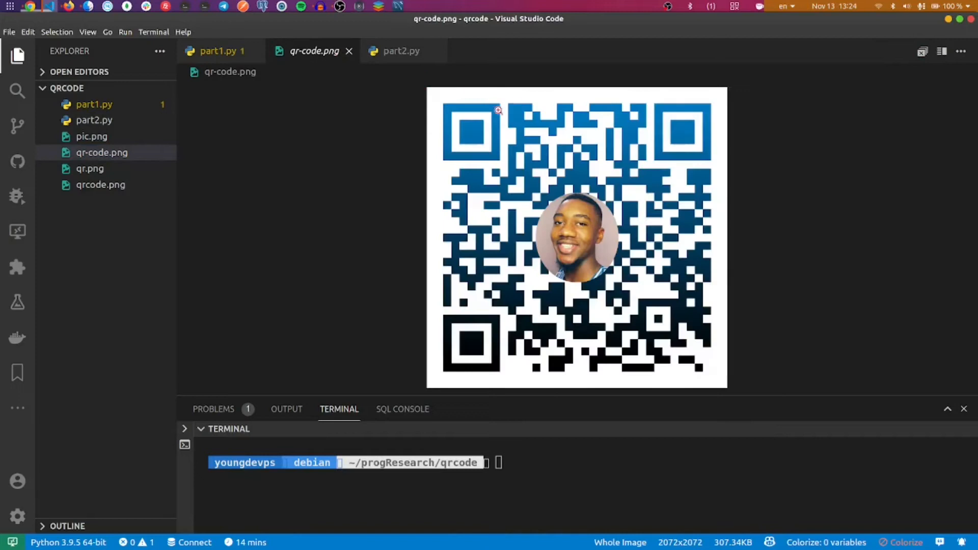
mouse_move(364, 89)
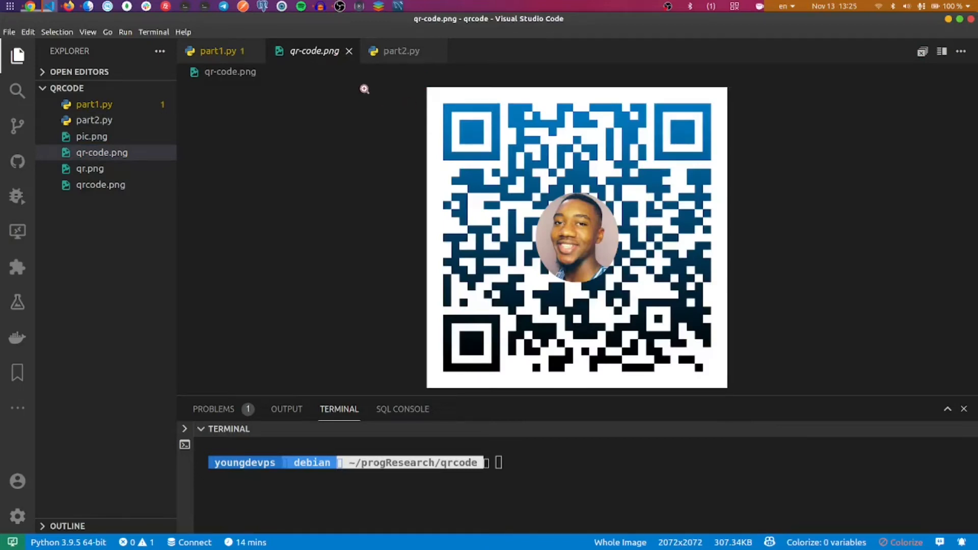
- Open the empty part2.py and run pip install pillow, which reports it is already installed
left_click(400, 51)
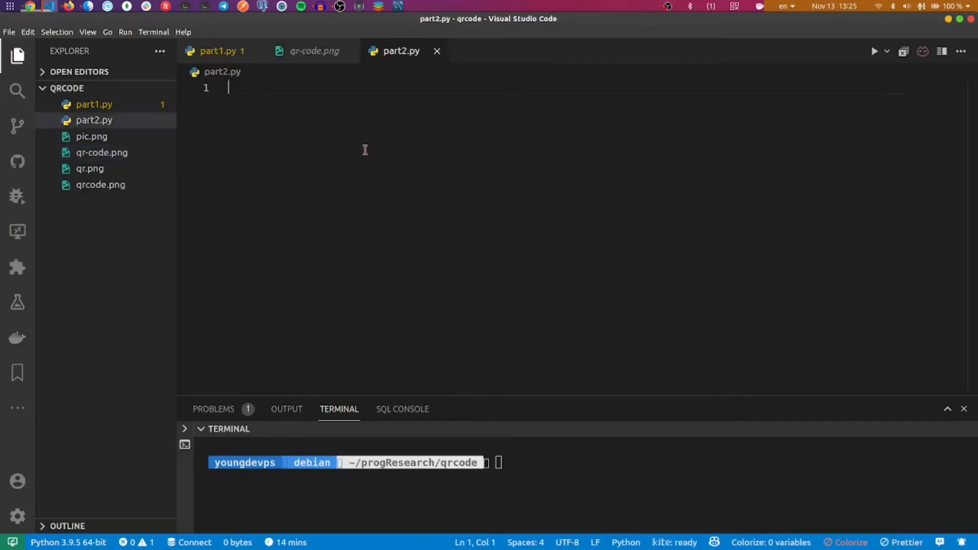
mouse_move(399, 147)
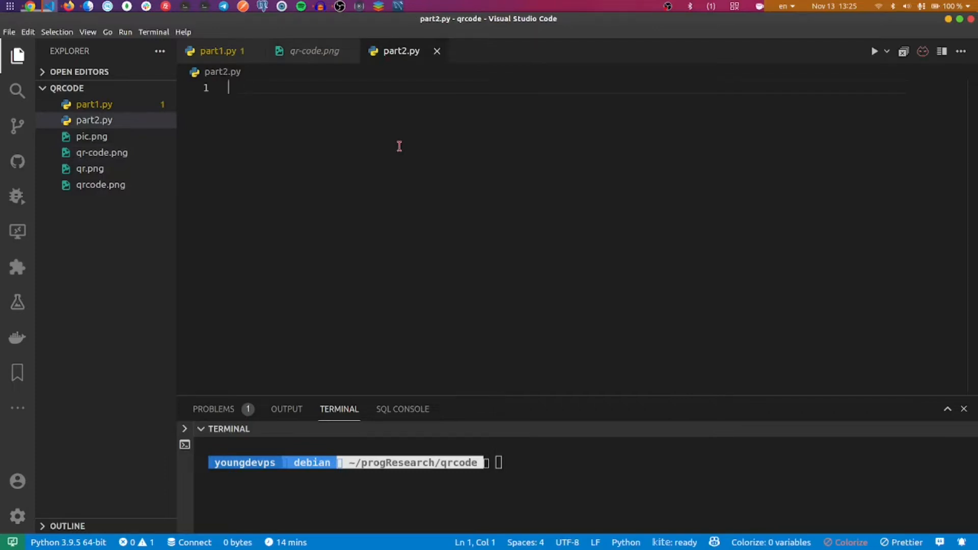
type("pip instal")
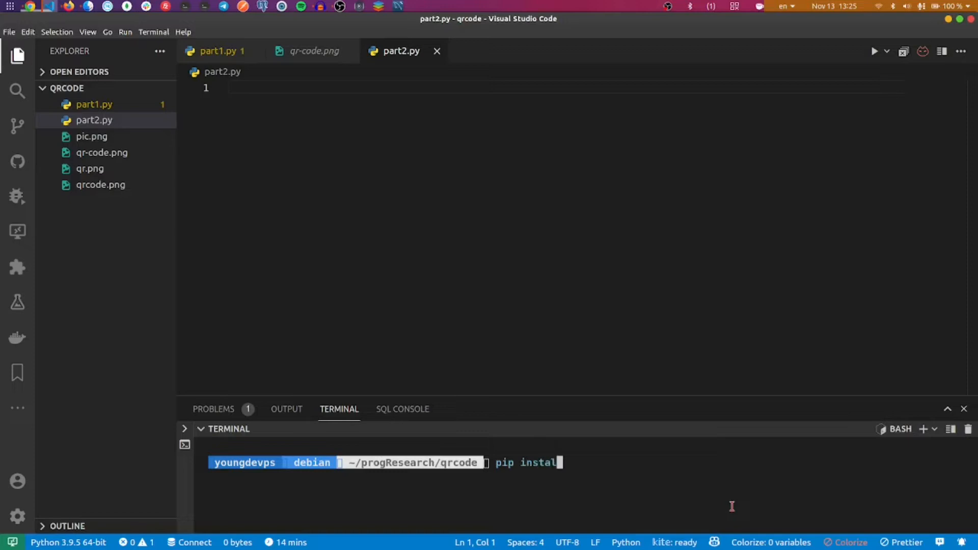
type("pillow")
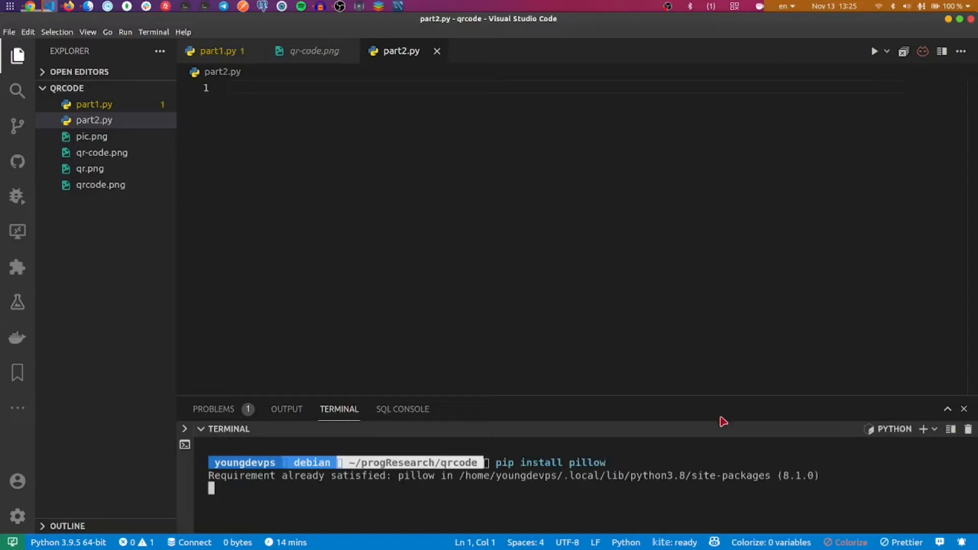
left_click_drag(716, 402, 717, 333)
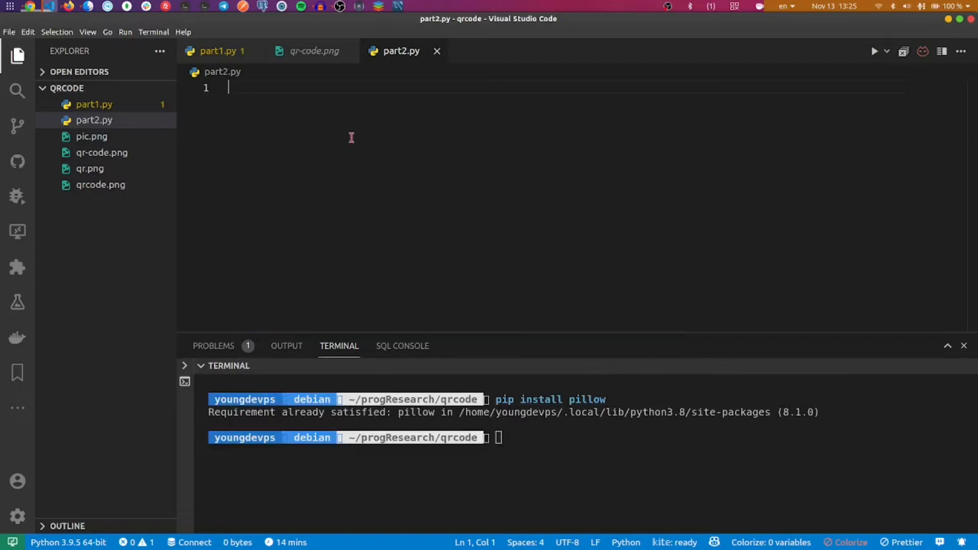
mouse_move(504, 186)
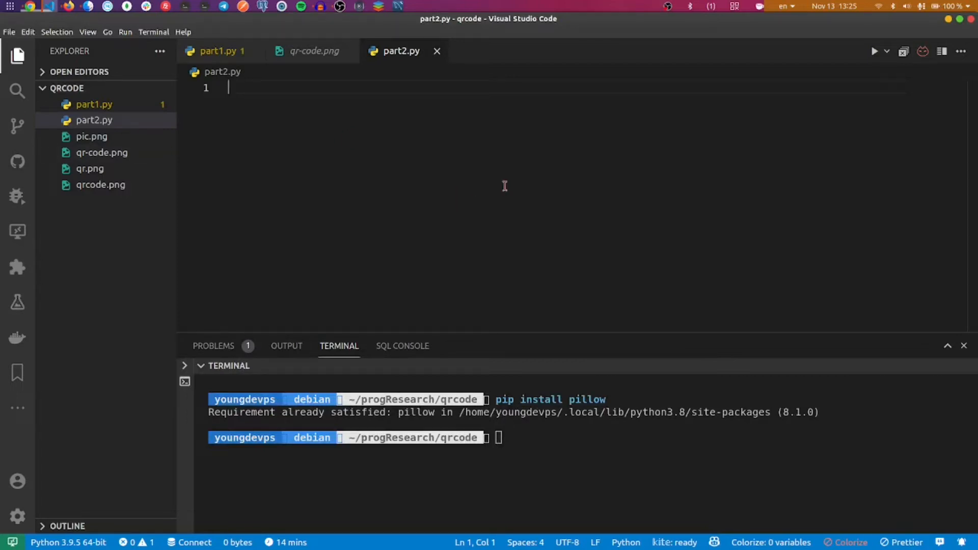
- Write 'import qrcode', 'from PIL import Image' and logo = Image.open('logo.png')
type("im")
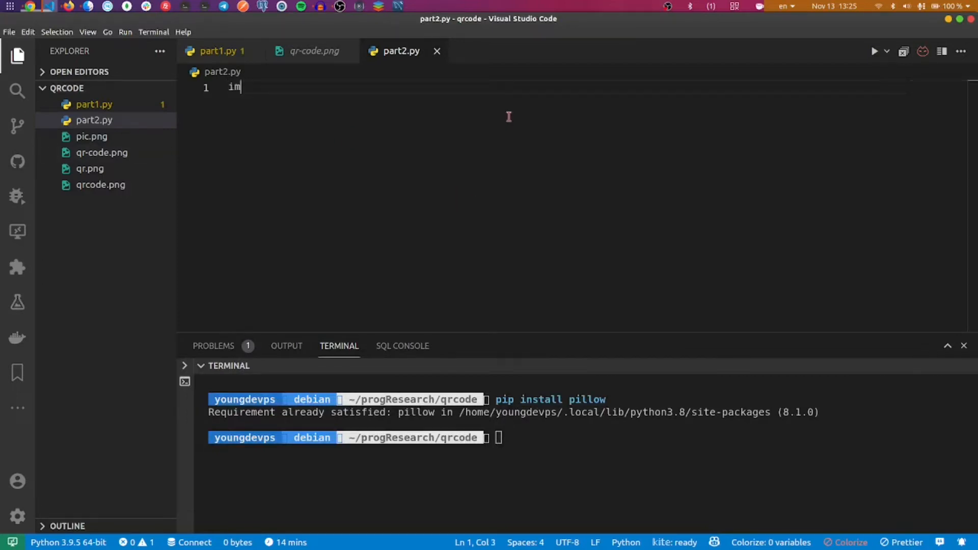
type("port qrcode")
type("fo")
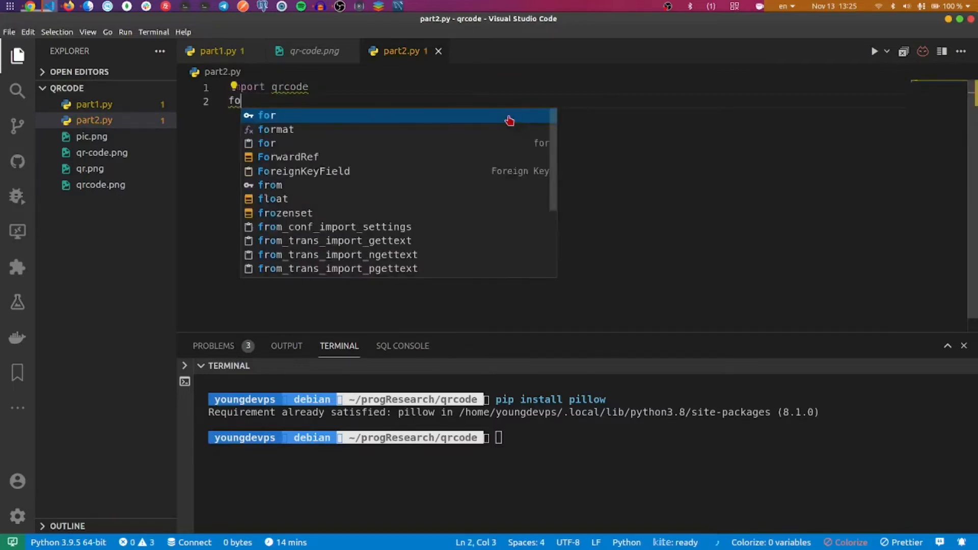
type("rom PIL import Image")
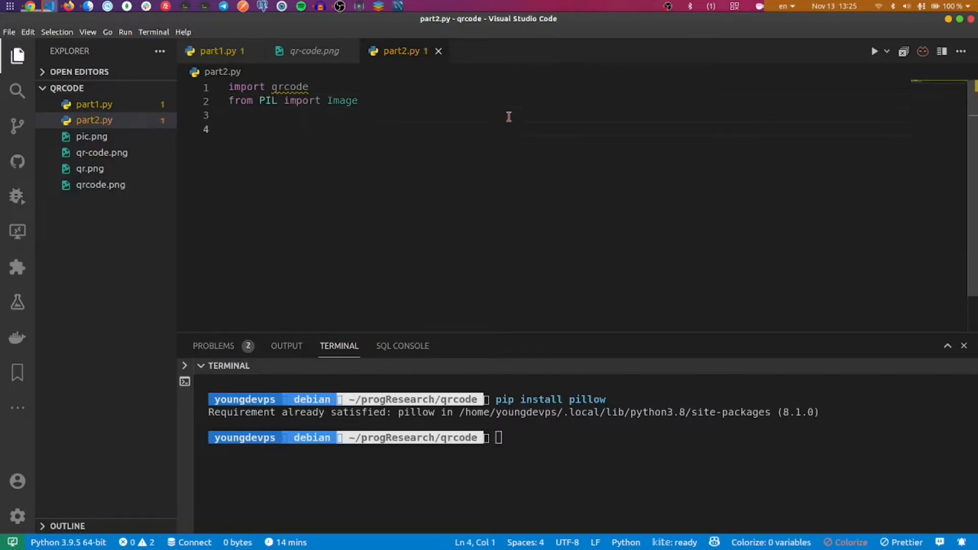
type("l")
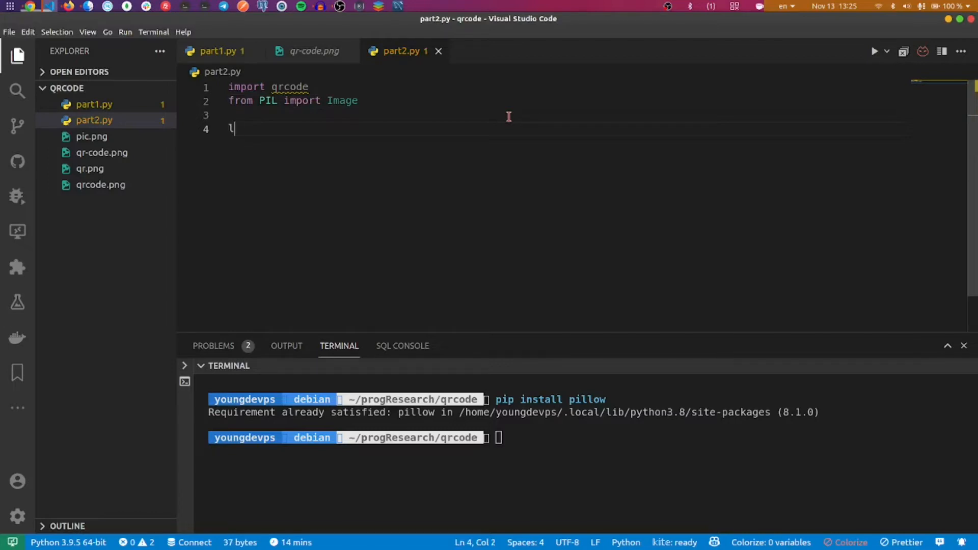
type("ogo =")
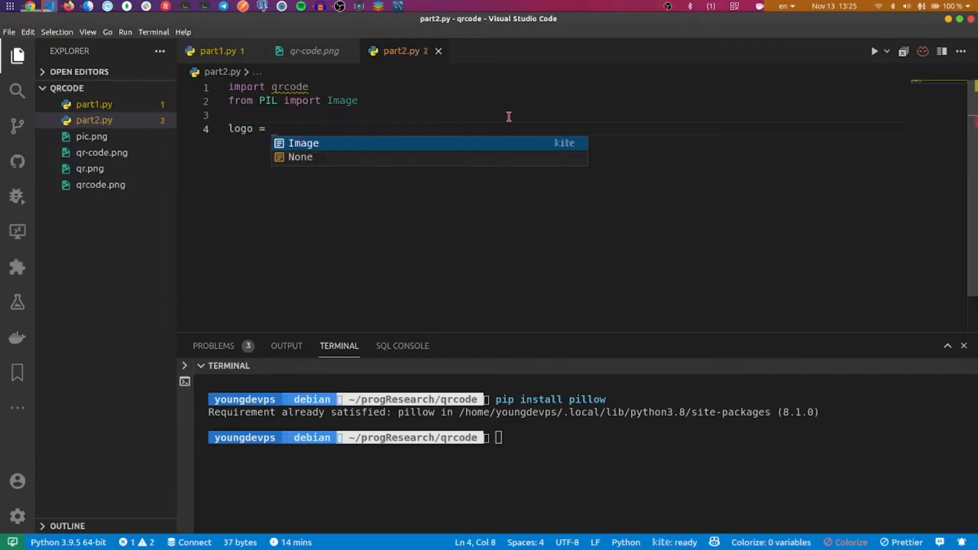
type("Image.open('logo.png')")
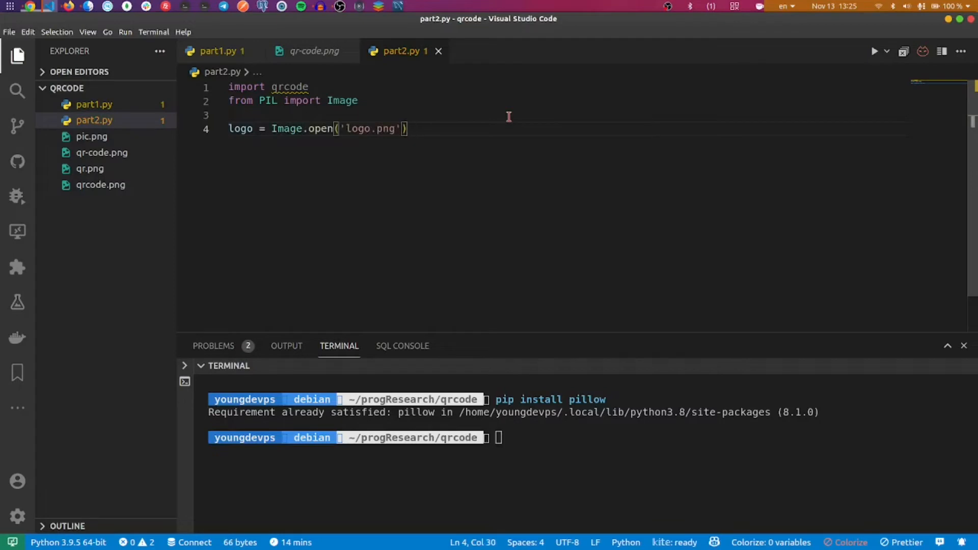
mouse_move(93, 134)
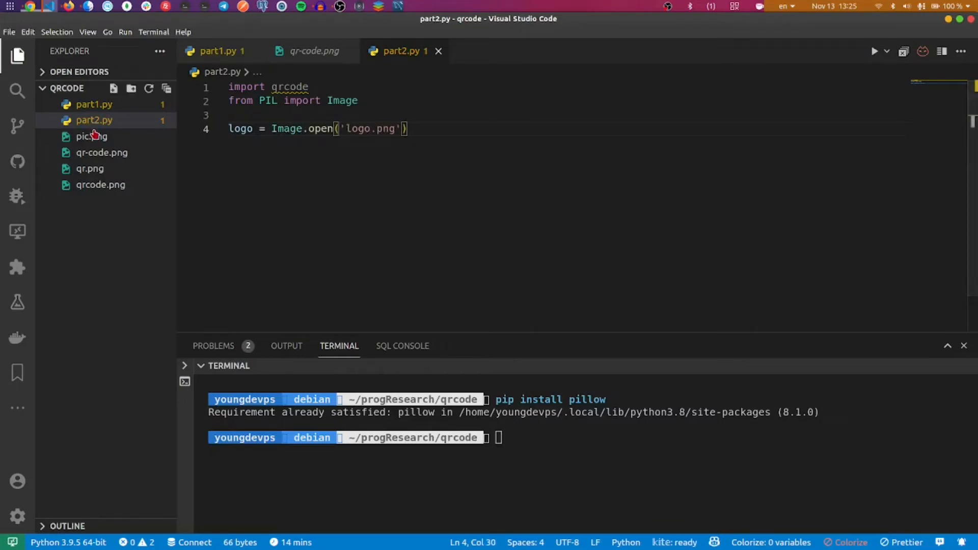
- Check the pic.png photo and switch the opened image file to pic.png
left_click(91, 136)
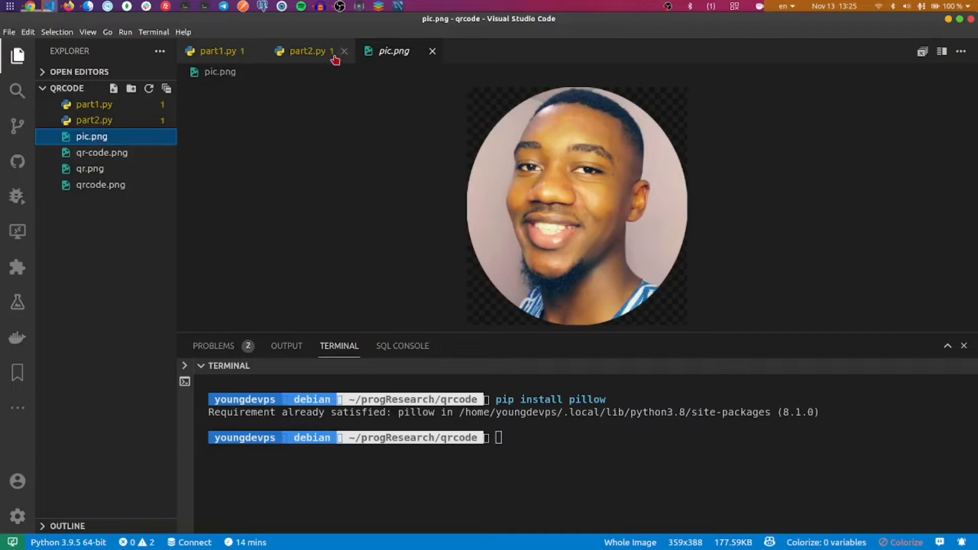
mouse_move(306, 50)
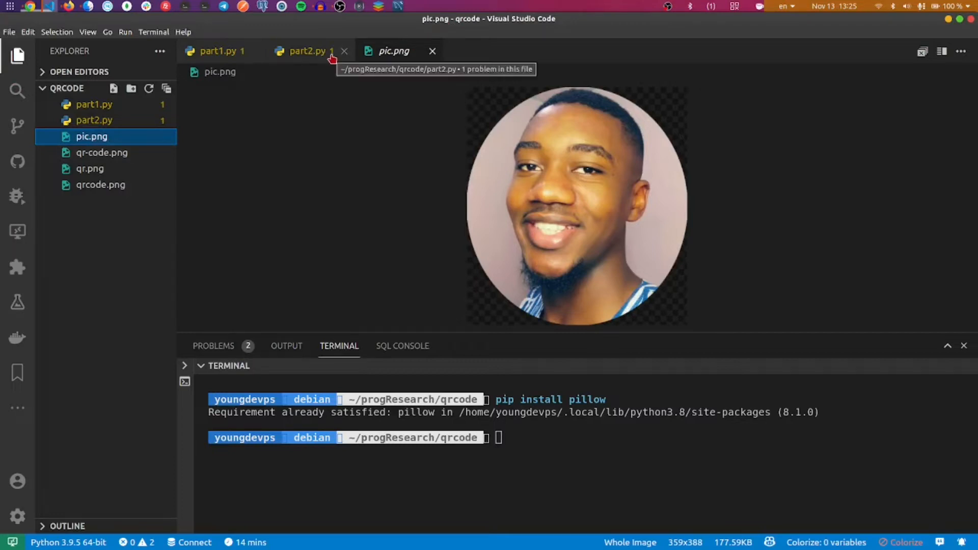
left_click(305, 50)
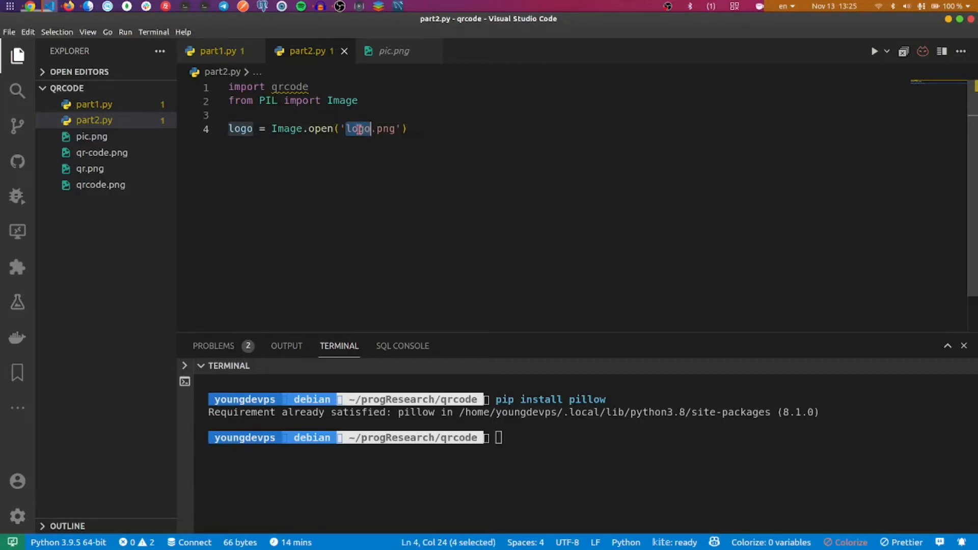
type("pic")
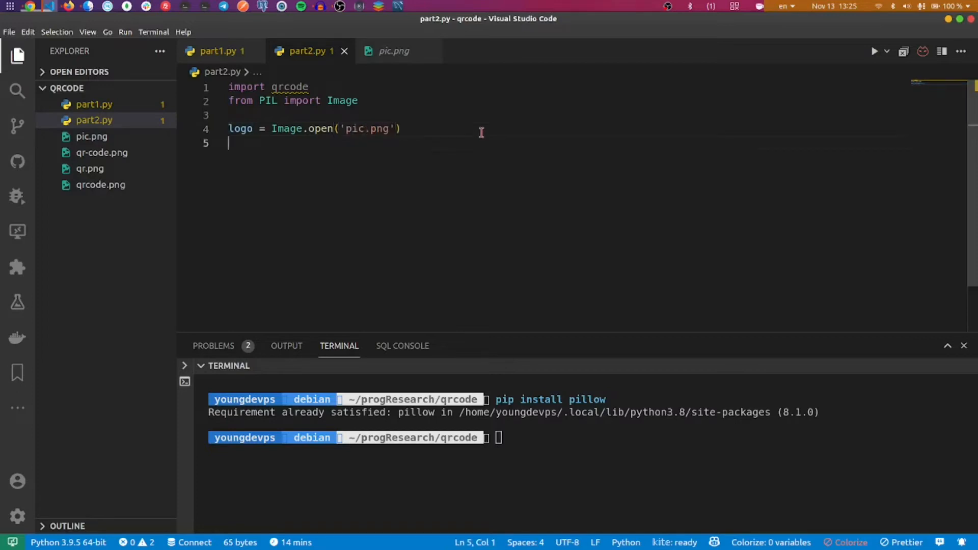
- Add basewith = 75 below the Image.open line
type("base")
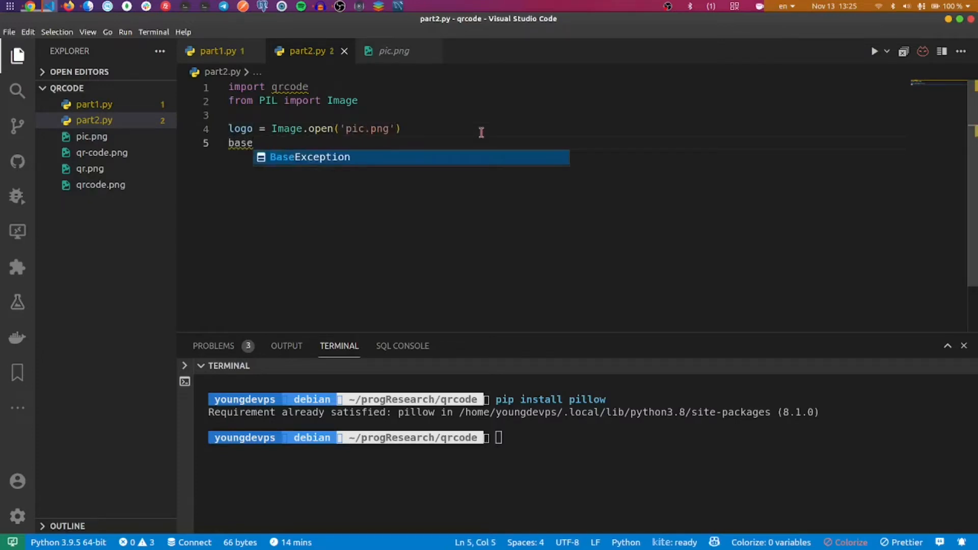
type("w")
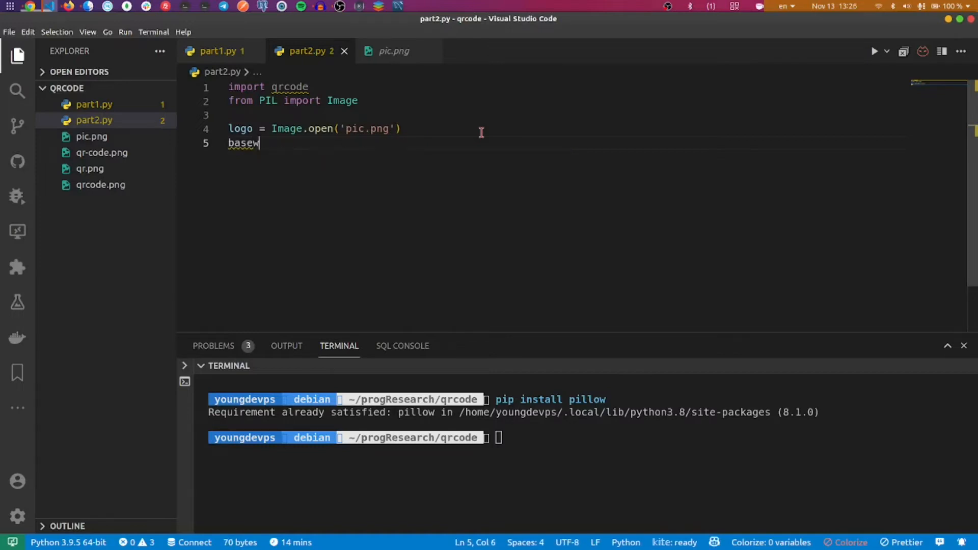
type("ith = 300")
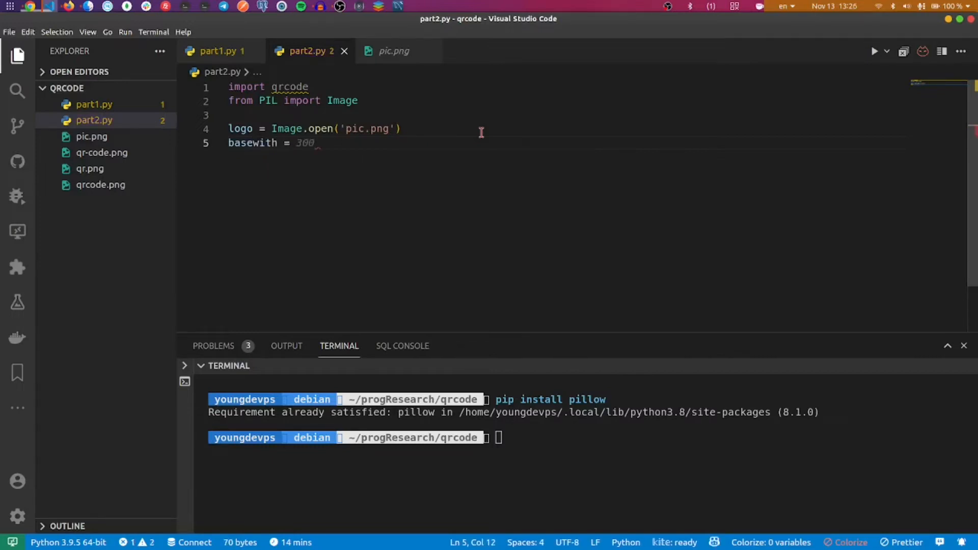
type("75")
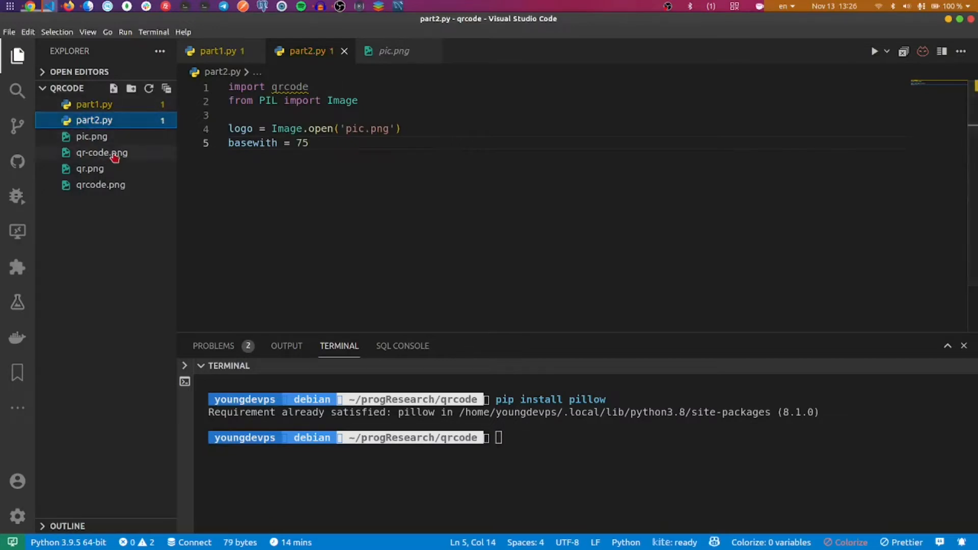
double_click(102, 153)
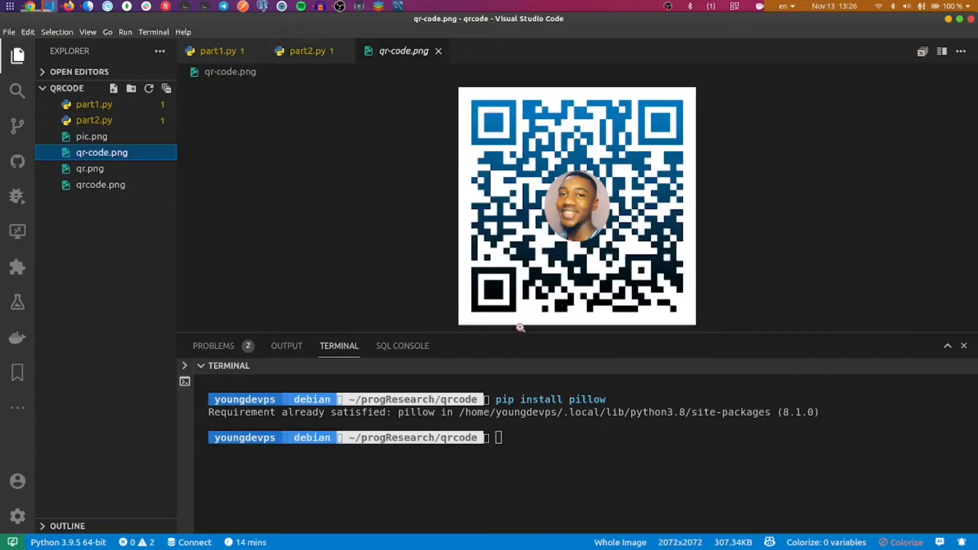
mouse_move(702, 322)
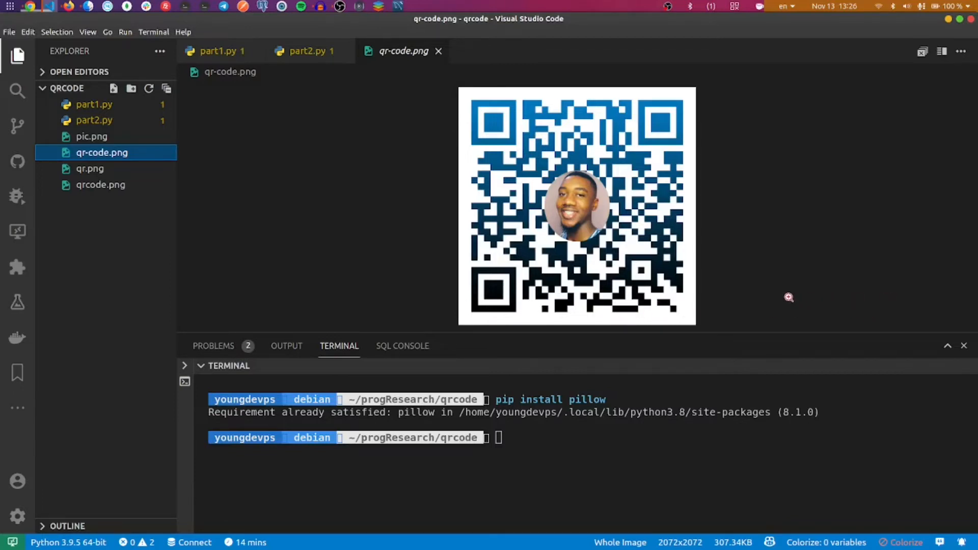
left_click(306, 51)
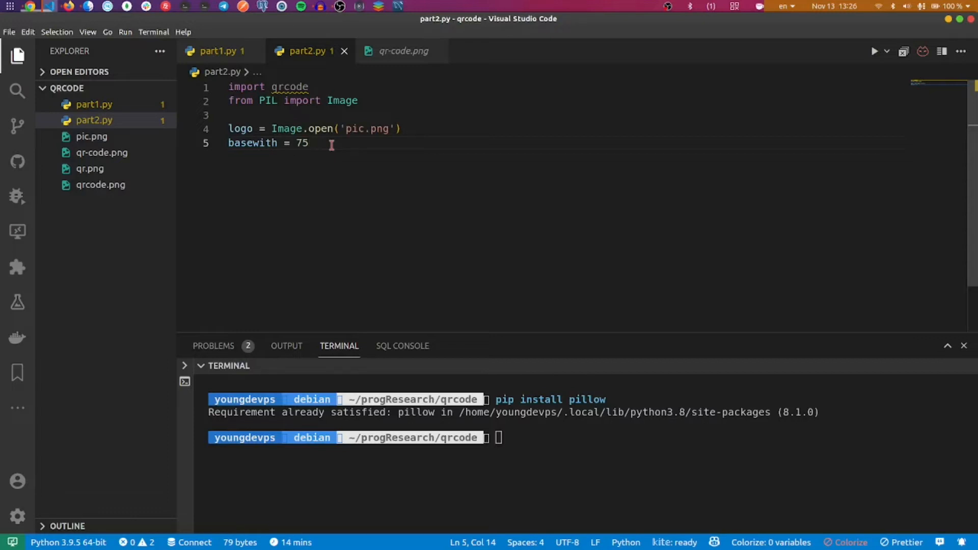
- Compute the width percentage and resize the pic.png logo to width 75
type("wpe")
type("h")
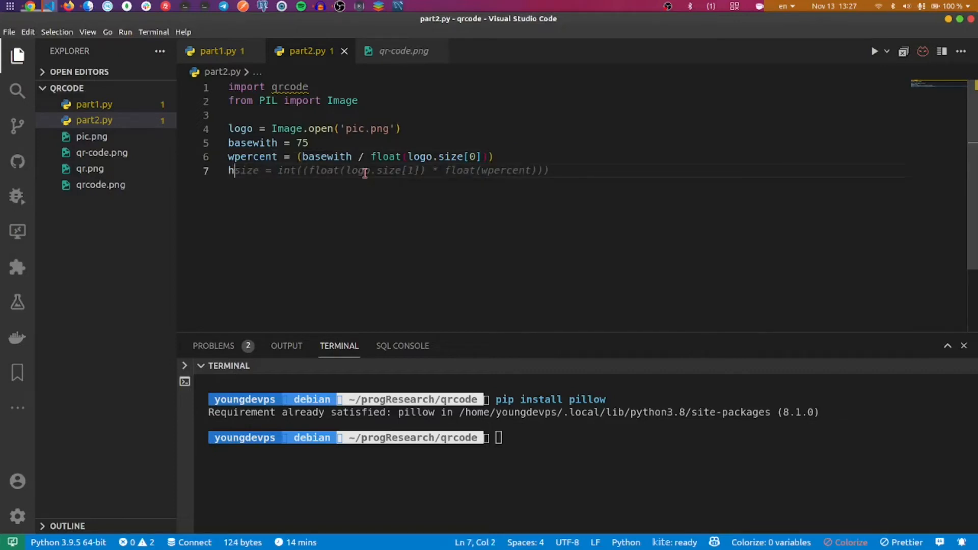
type("size = int((float(logo.size[1]) * float(wpercent")
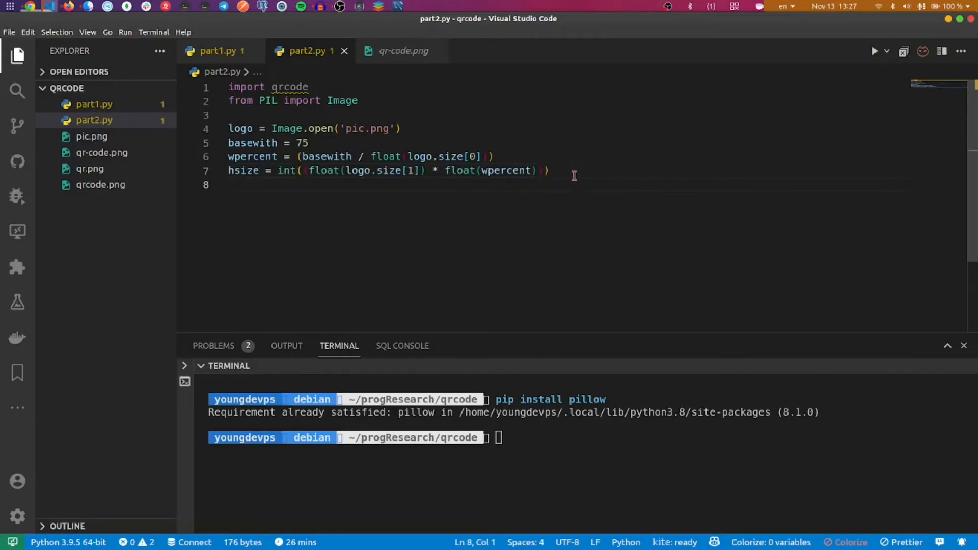
type("log")
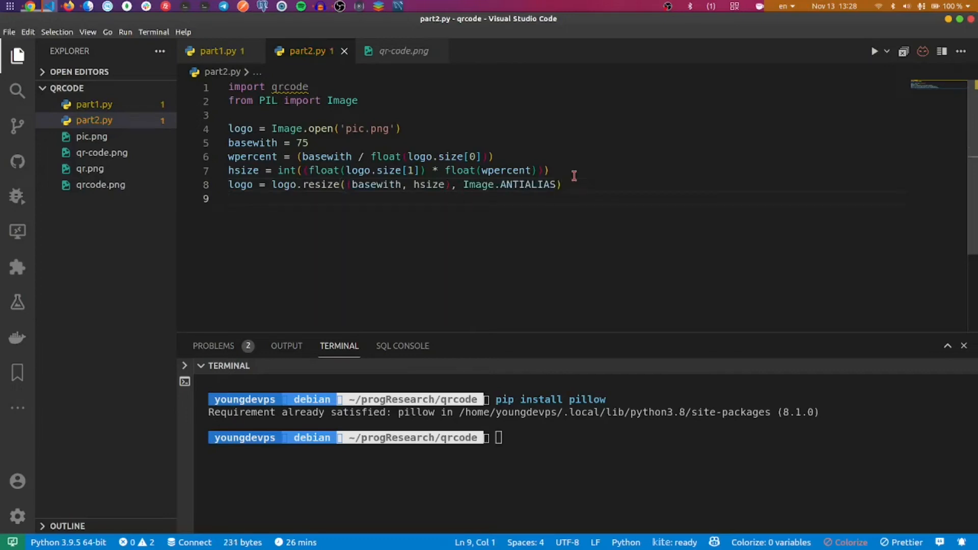
- Create a QRCode object with ERROR_CORRECT_H error correction
type("qr_big = qrcode.QRCode(")
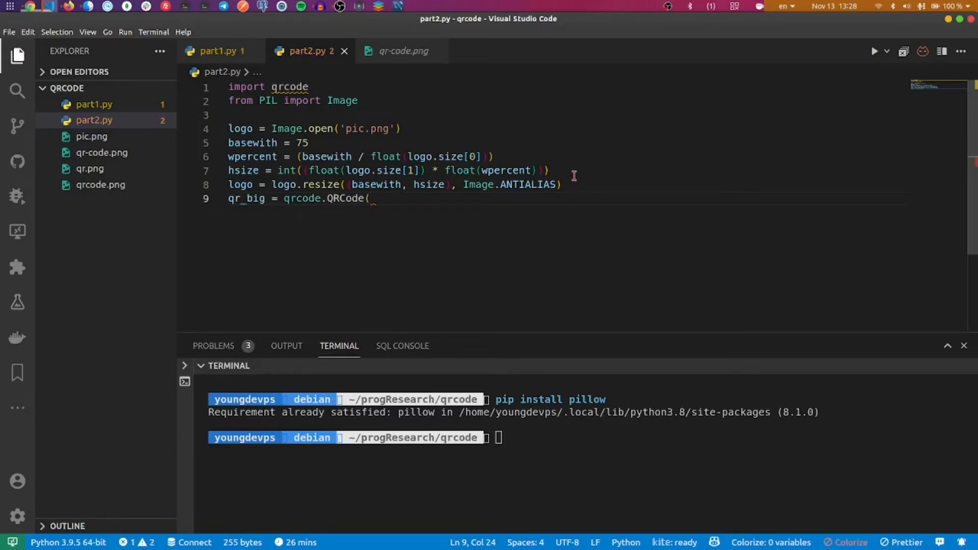
type("error")
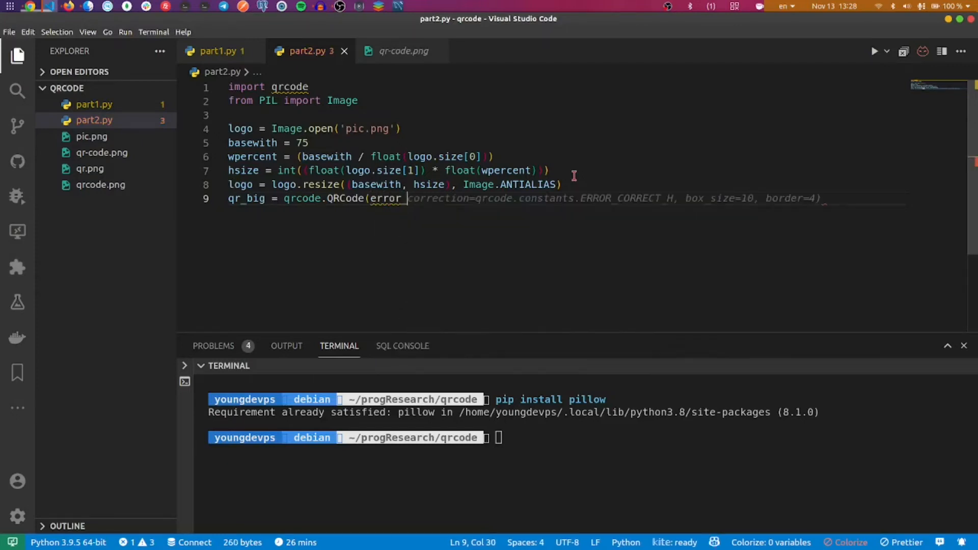
type("_correction=qrcode.constants.ERROR_CORRECT_H, box_size=10, border=4)")
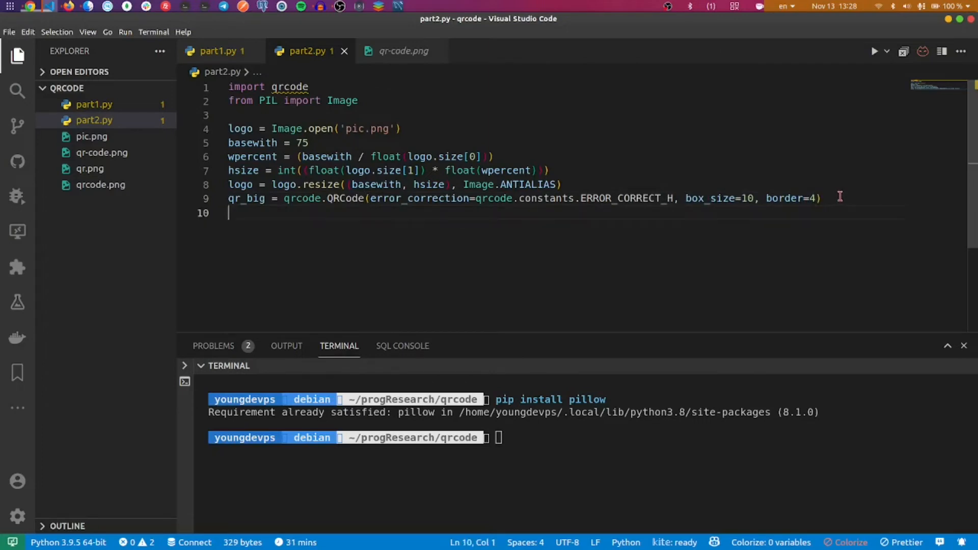
- Add the YouTube link as qr_big's data, checking part1.py and the qr-code.png preview
type("q")
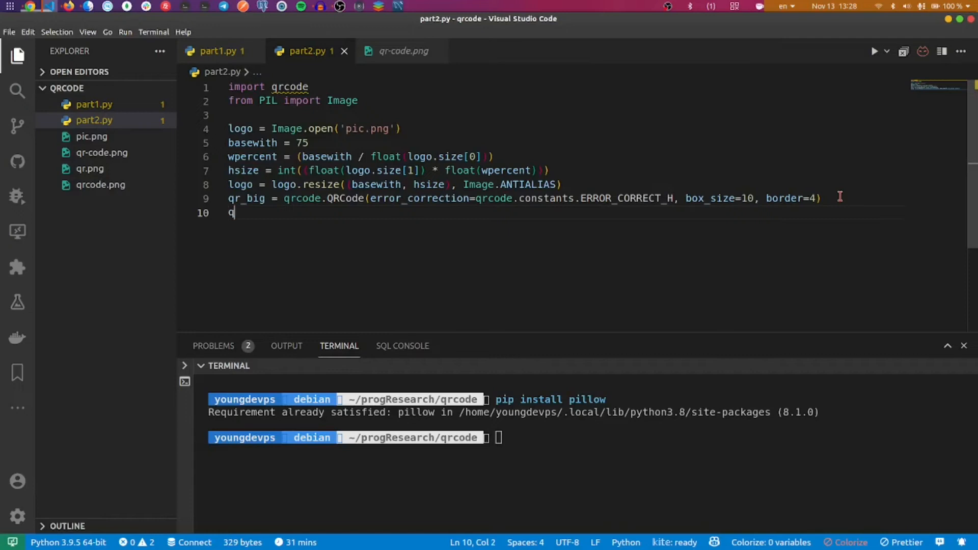
type("r")
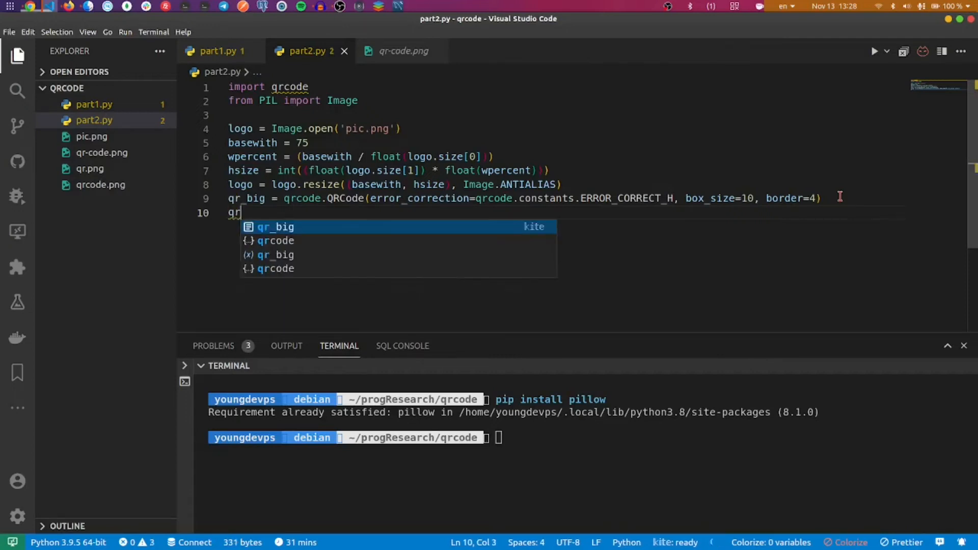
type("_big.")
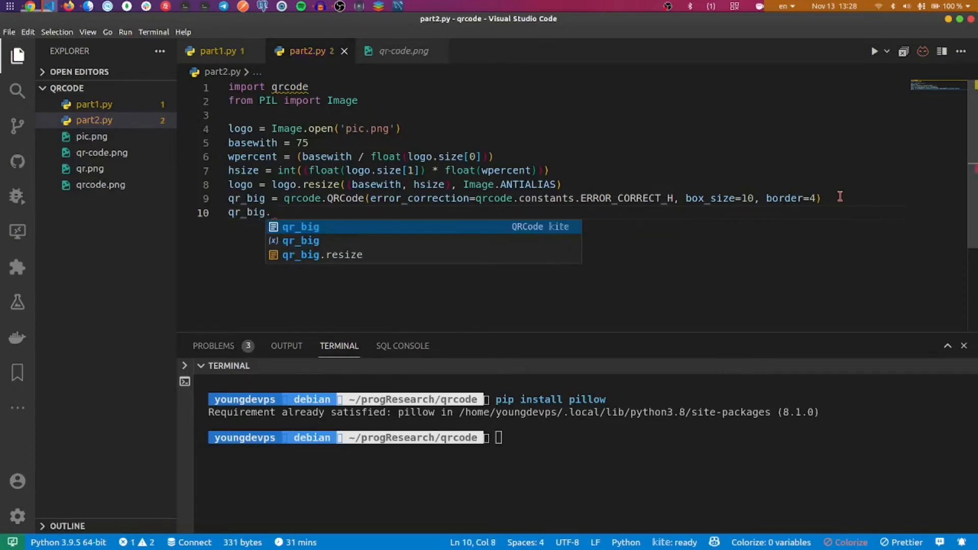
type("add")
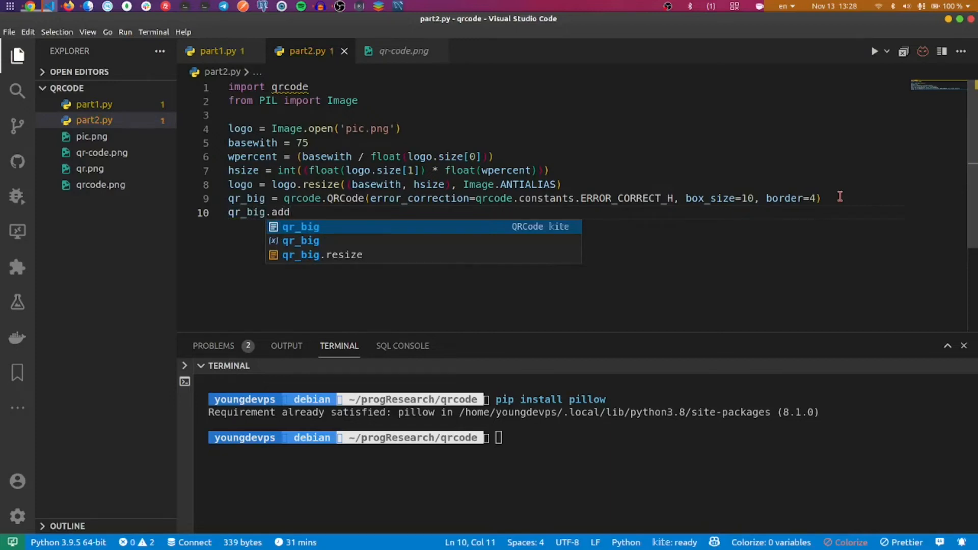
type("_data('https://www.youtube.com/watch?v=dQw4w9WgXcQ'")
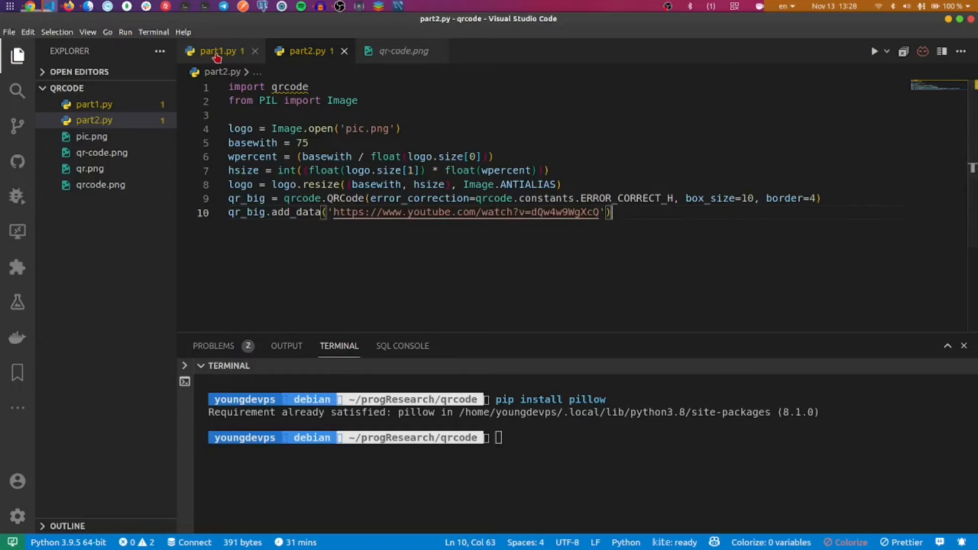
left_click(217, 50)
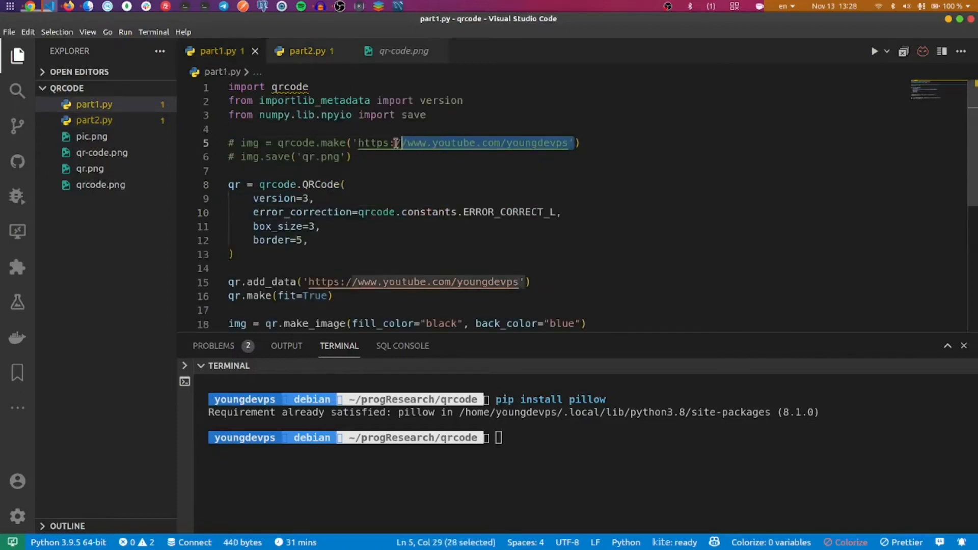
left_click(404, 50)
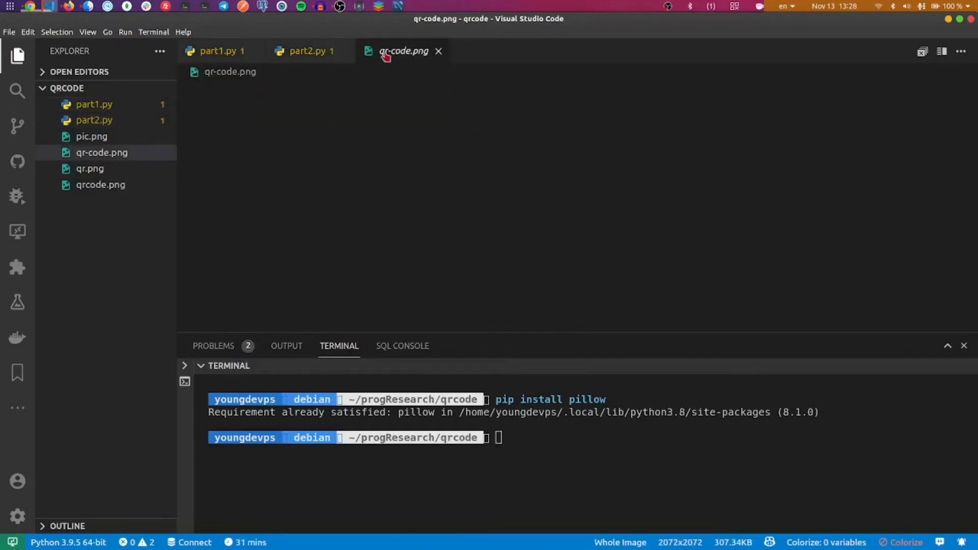
left_click(305, 51)
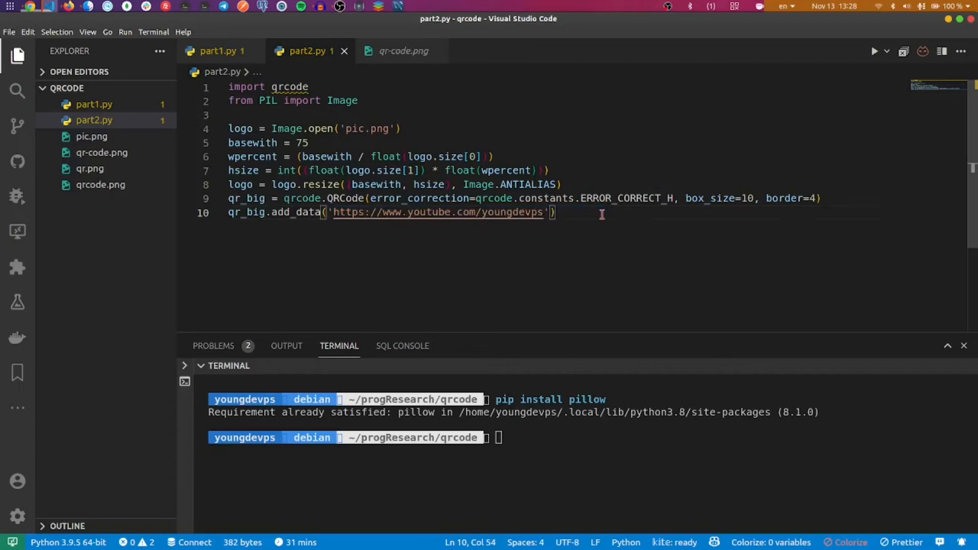
- Call qr_big.make and build img_qr_big with qr_big.make_image()
type("q")
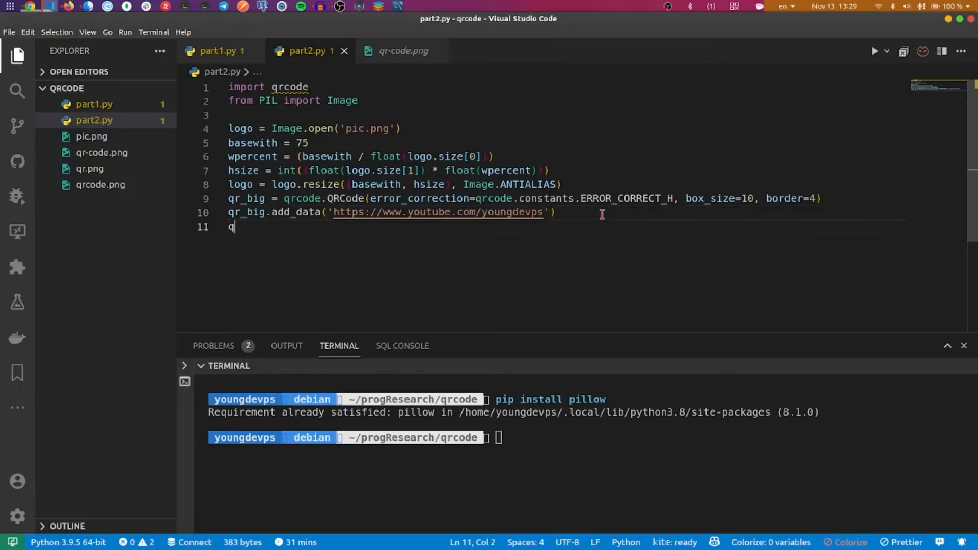
type("r.ma")
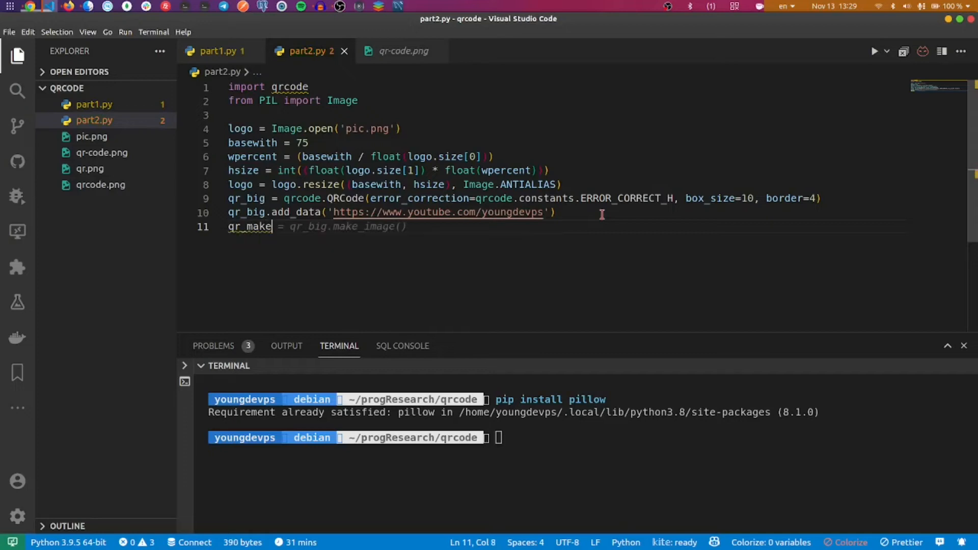
type(".make(fit=True")
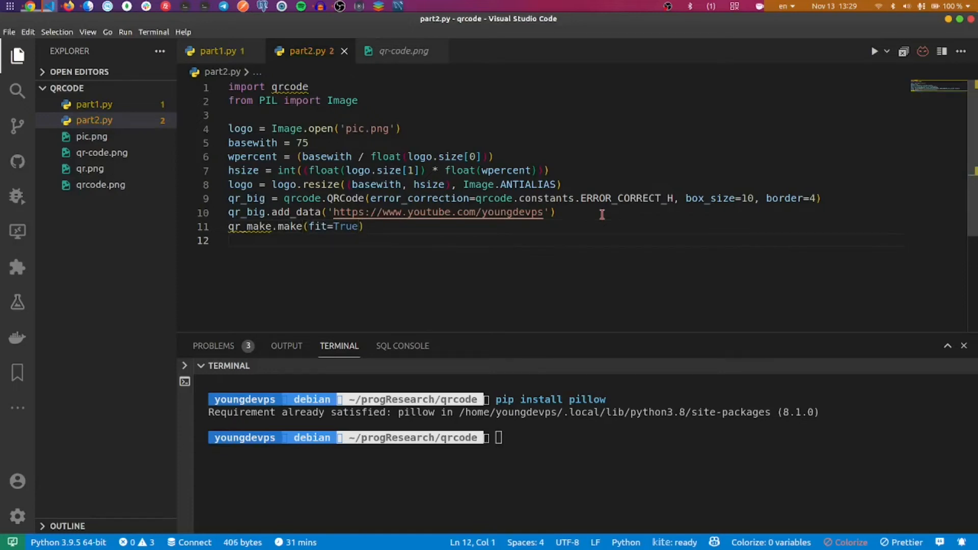
type("img")
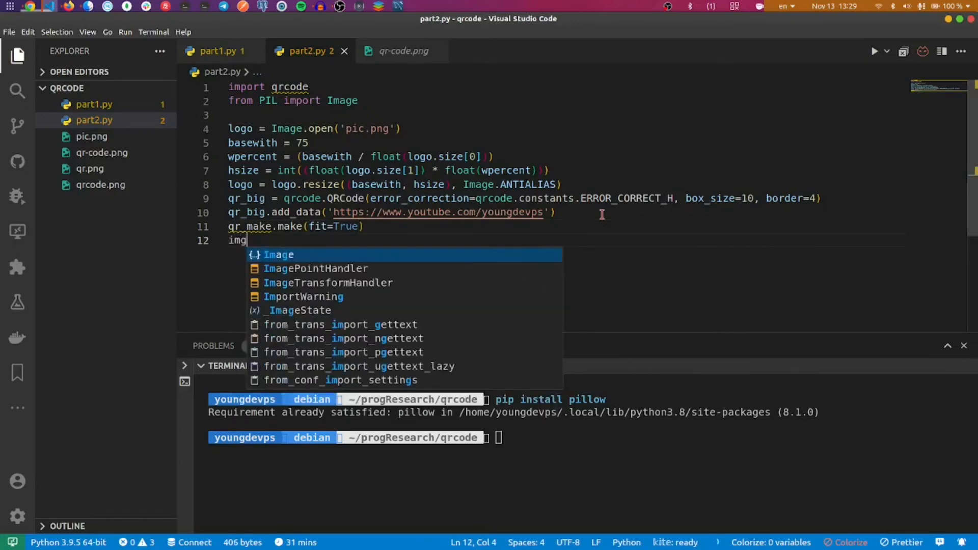
type("_qr")
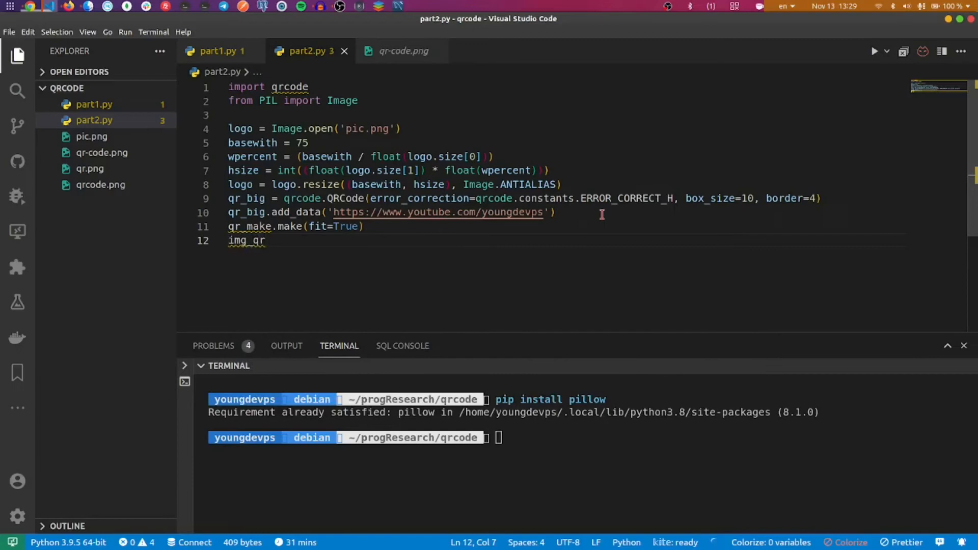
type("_big =")
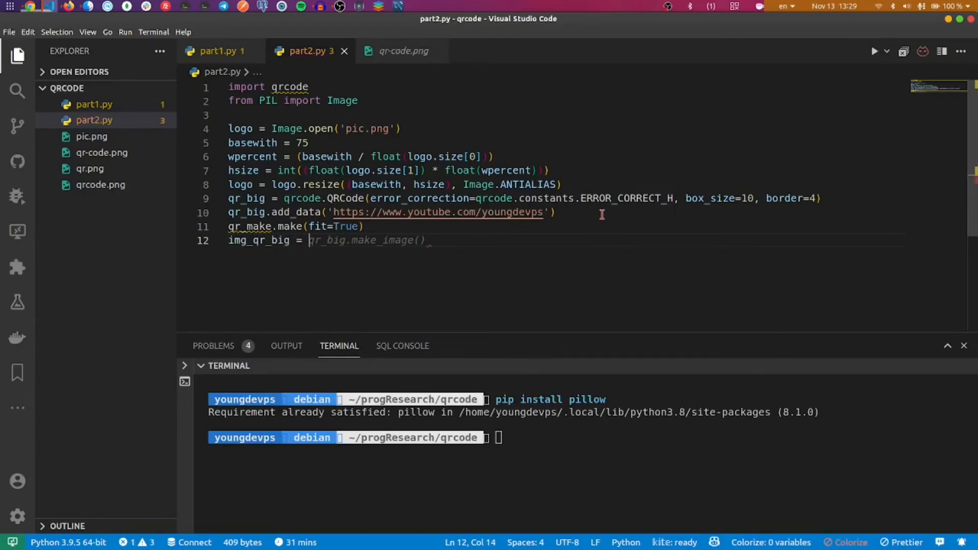
key("Tab")
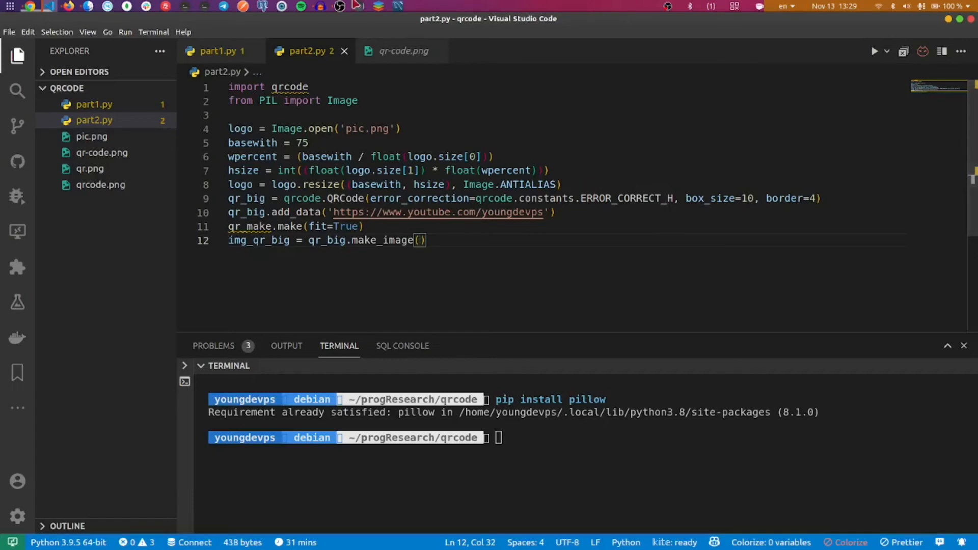
left_click(219, 51)
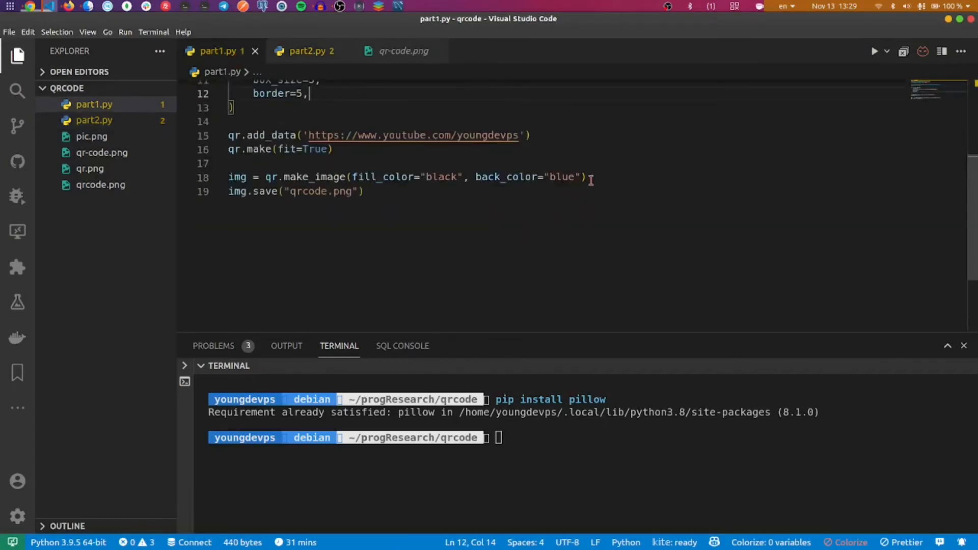
- Copy part1.py's fill/back colour arguments into make_image and append .convert to RGB
left_click_drag(352, 177, 578, 177)
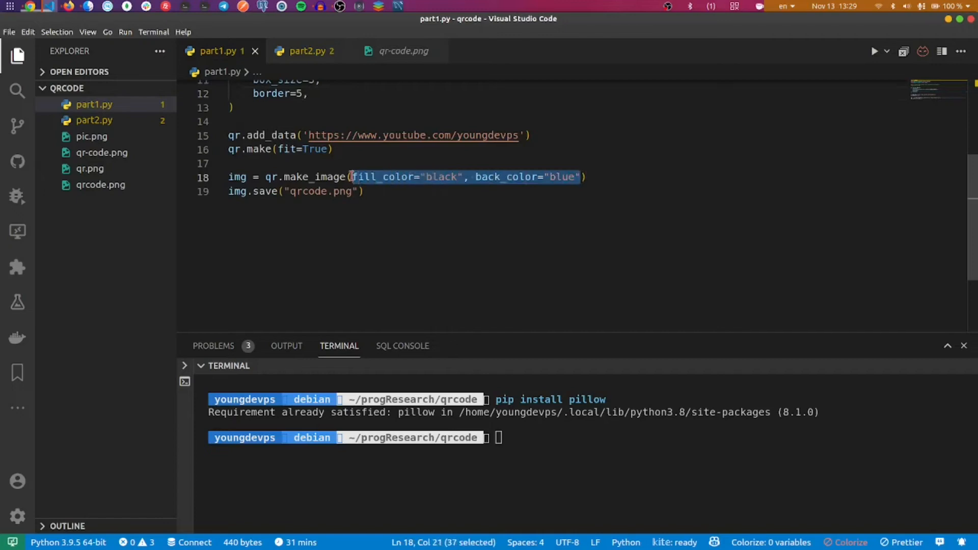
left_click(306, 51)
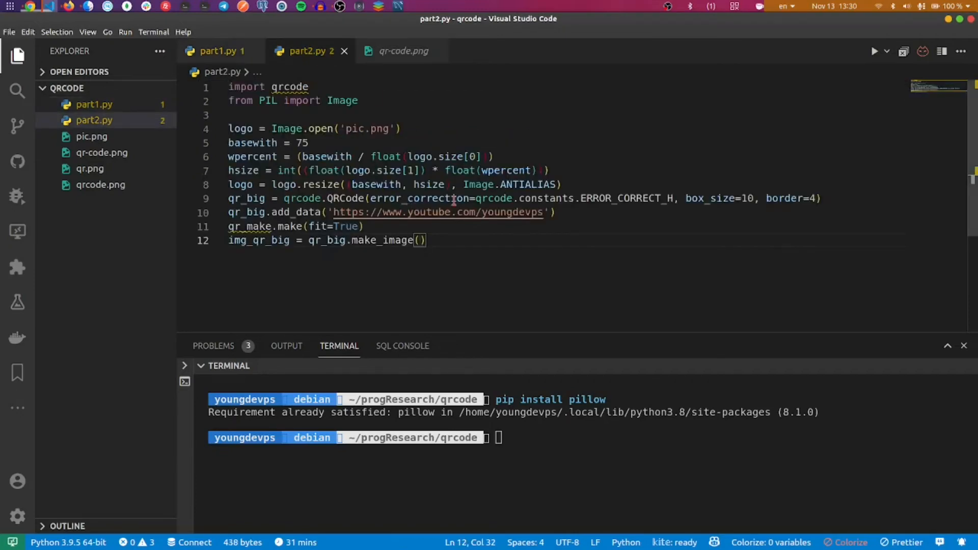
mouse_move(424, 198)
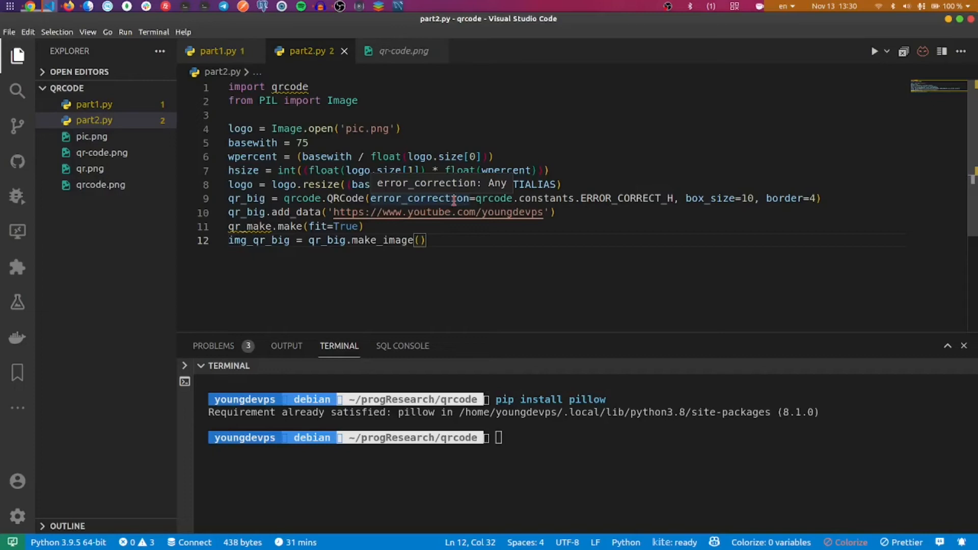
type("fill_color=\"black\", back_color=\"white")
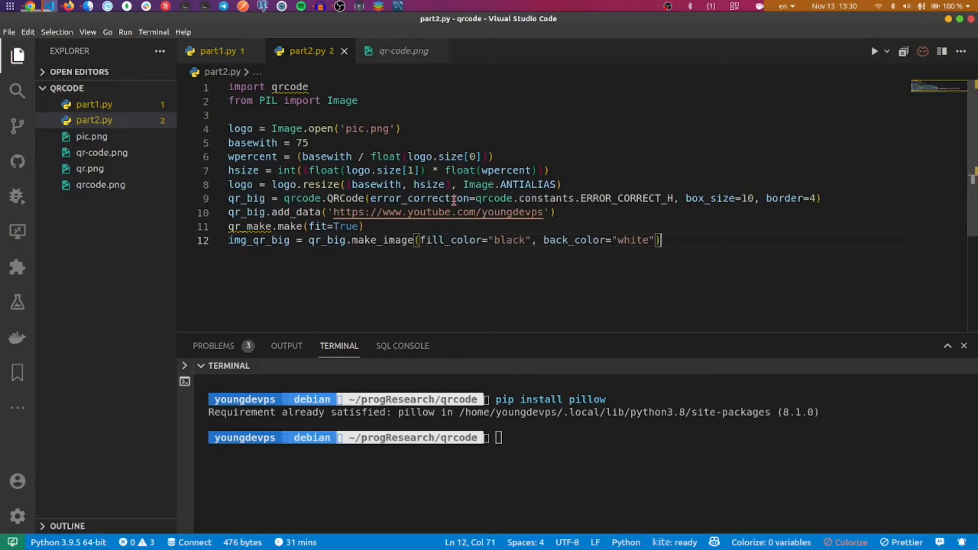
type(".convert")
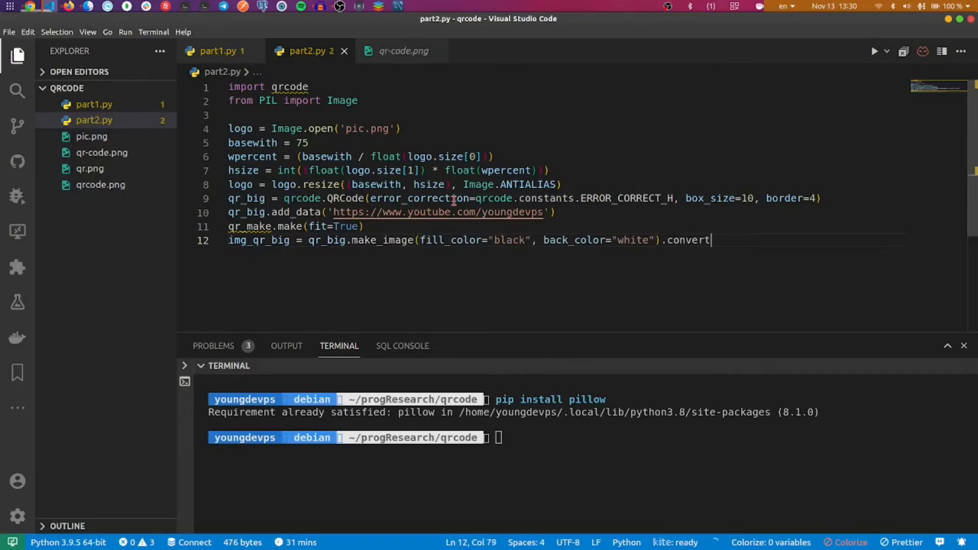
type("(\"RGBA\")")
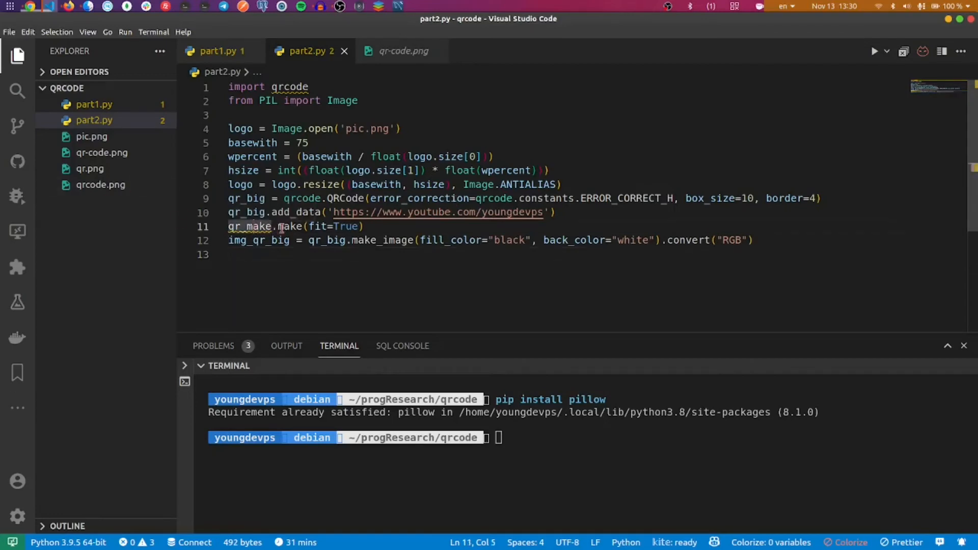
- Rename the qr_make call to qr_big and begin the pos assignment
key("BackSpace")
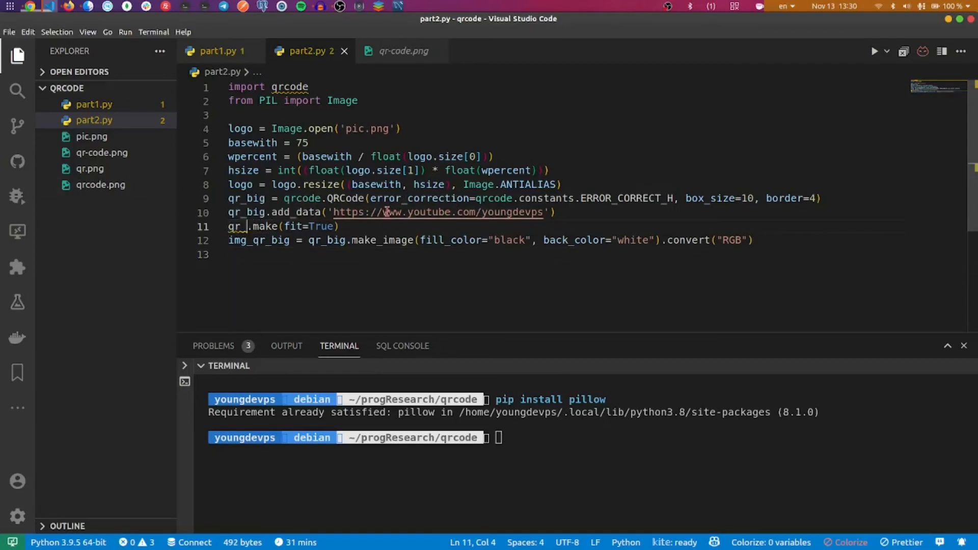
type("big")
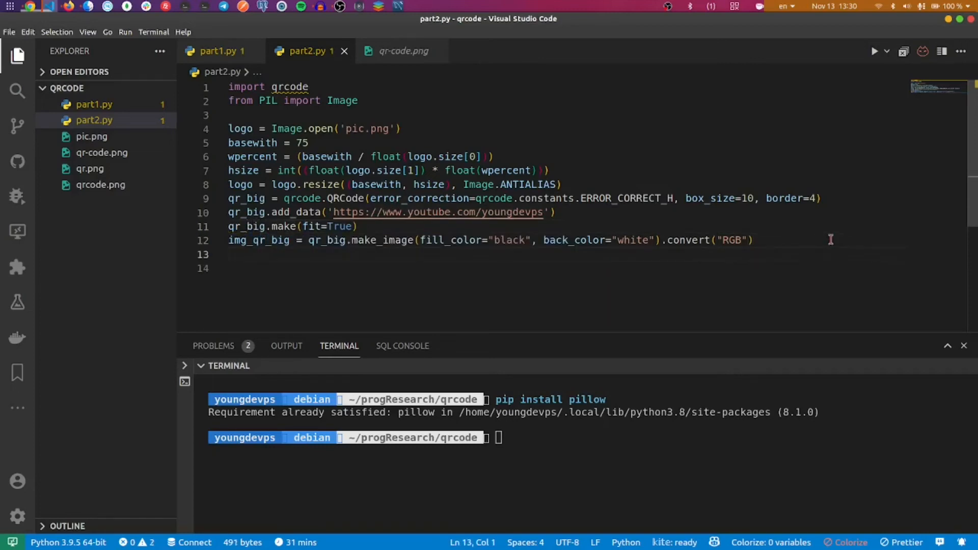
type("pos =")
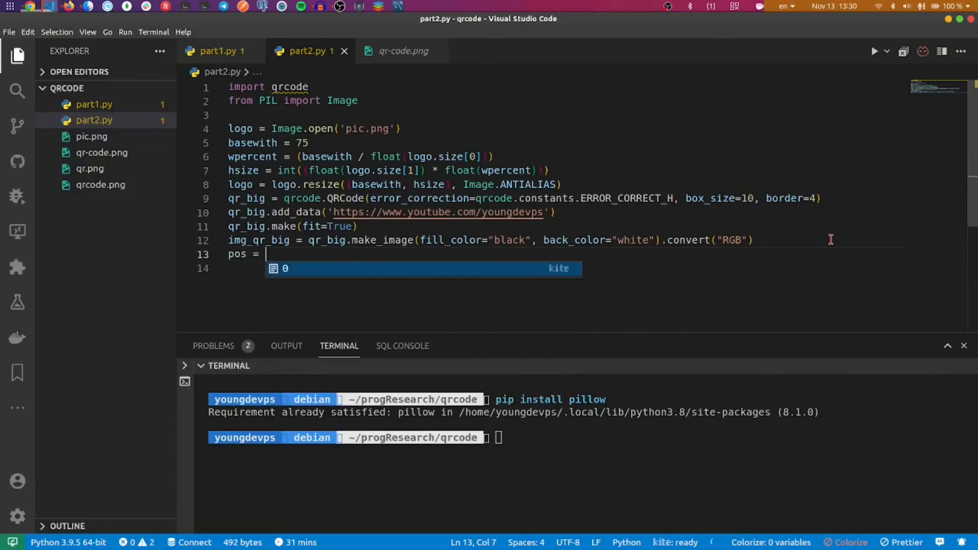
- Set pos to halved QR-minus-logo size differences, paste the logo there, save branded_one.png
type("(img_qr_big.size[0] - logo.size[0], img_qr_big.size[1] - logo.size[1])")
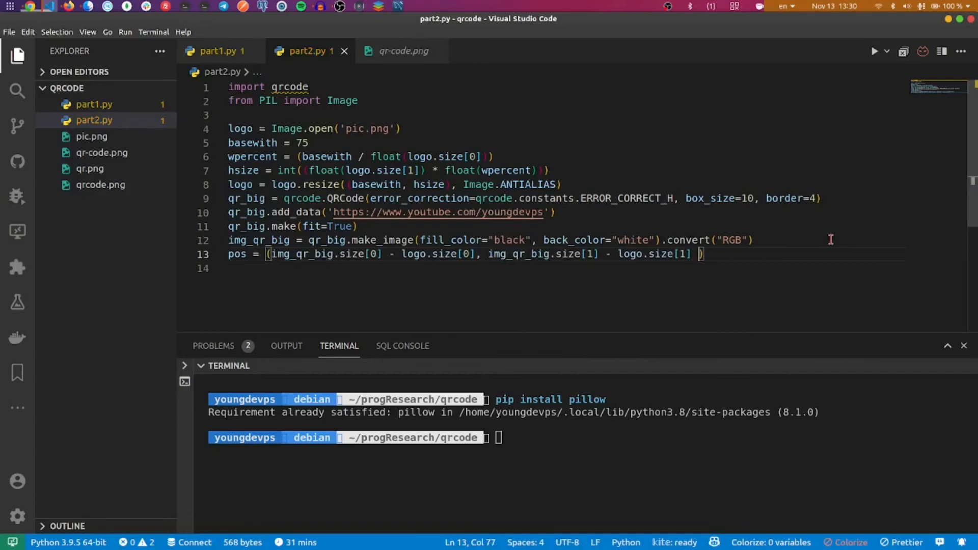
type("// 2")
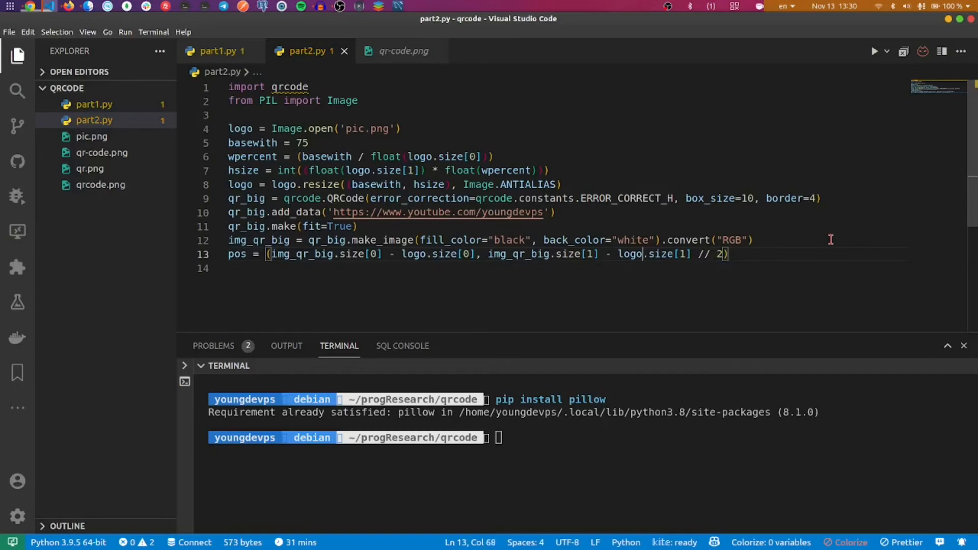
left_click(577, 254)
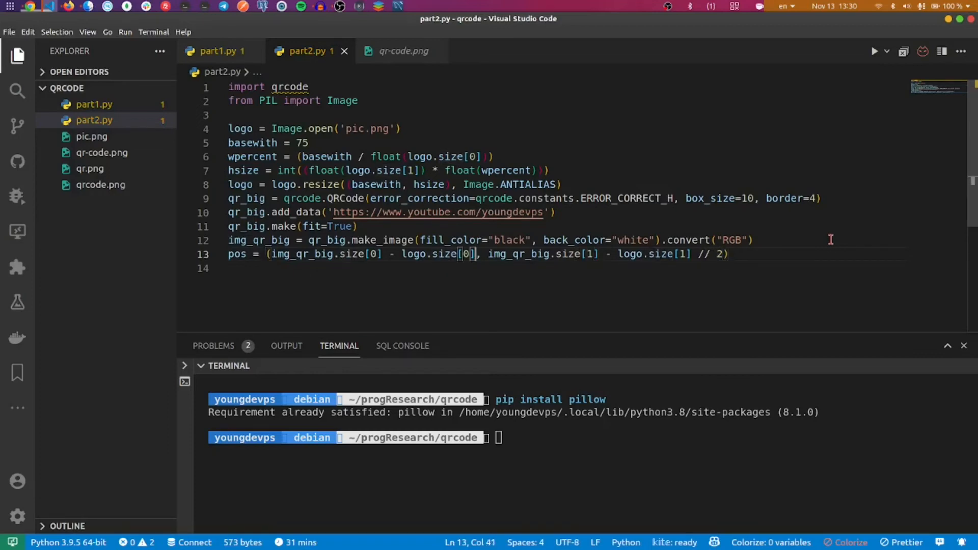
type("// 2")
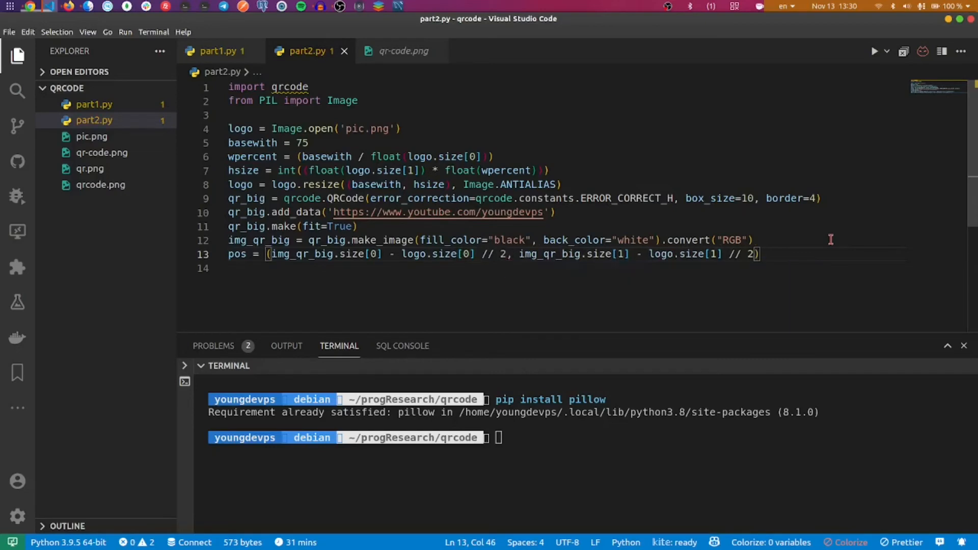
type("img_qr_big.paste(logo, pos")
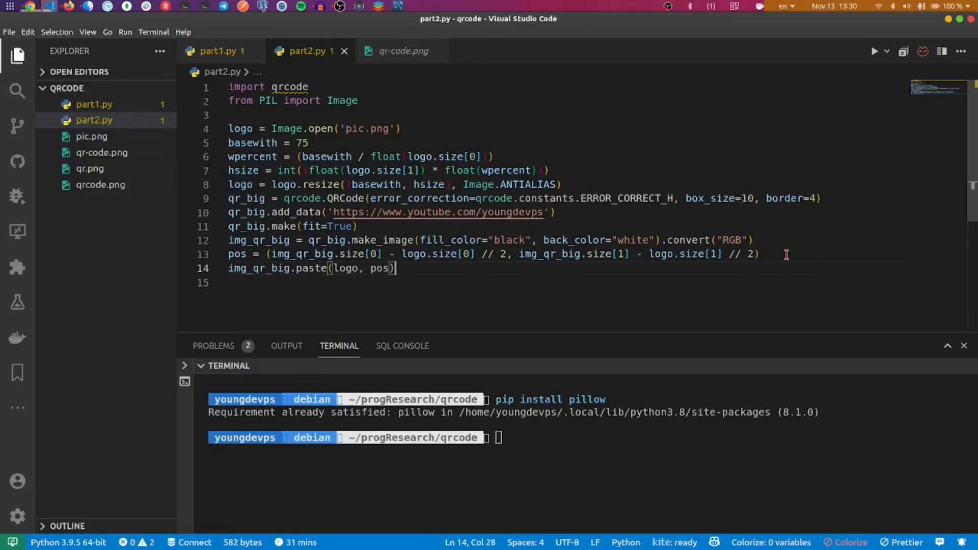
type("img_qr_big.save('branded_one.png")
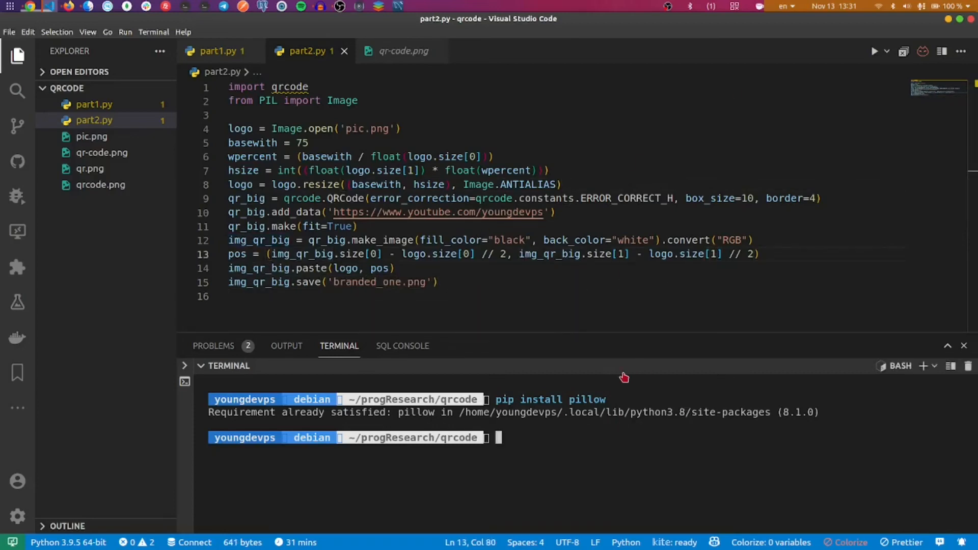
- Run the script with python3, then return to part2.py to fix the corner placement
type("python3 part1.py")
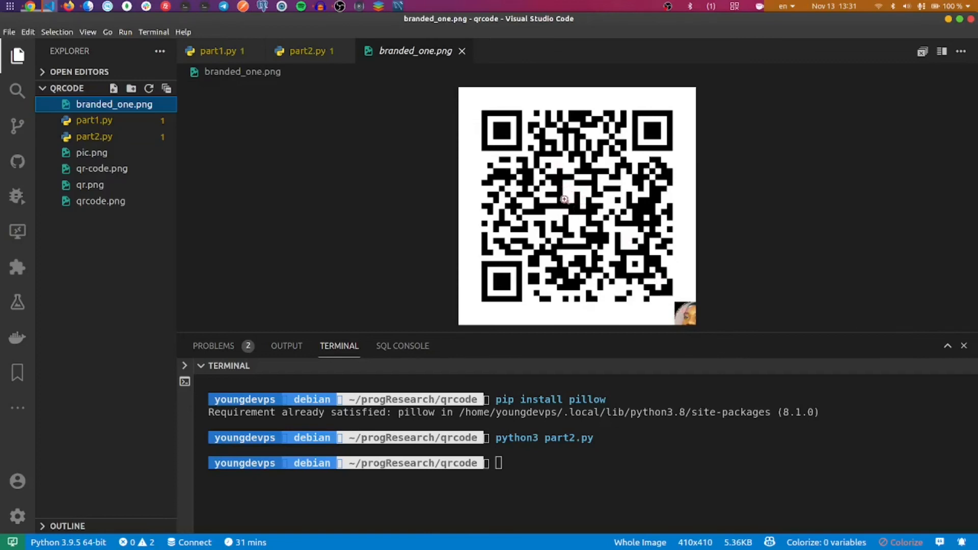
left_click(306, 50)
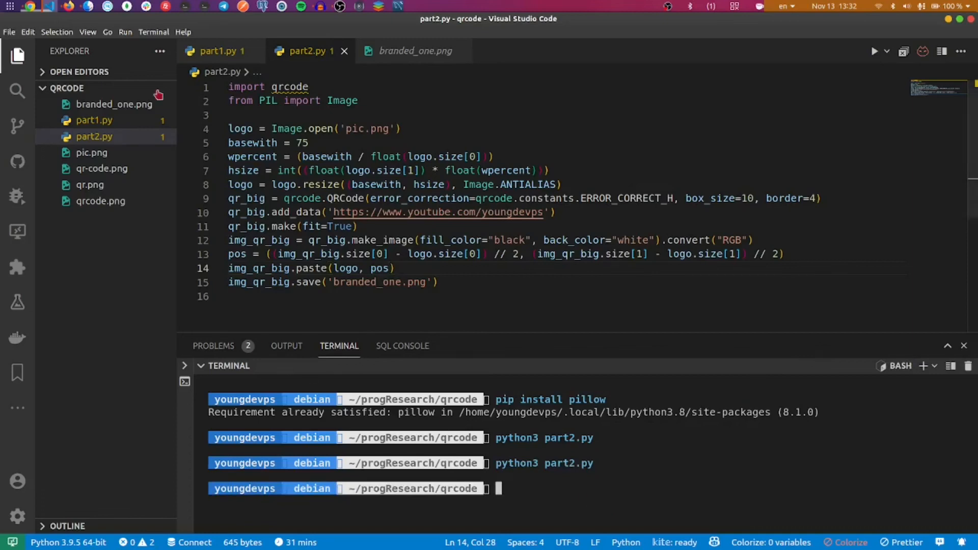
left_click(114, 104)
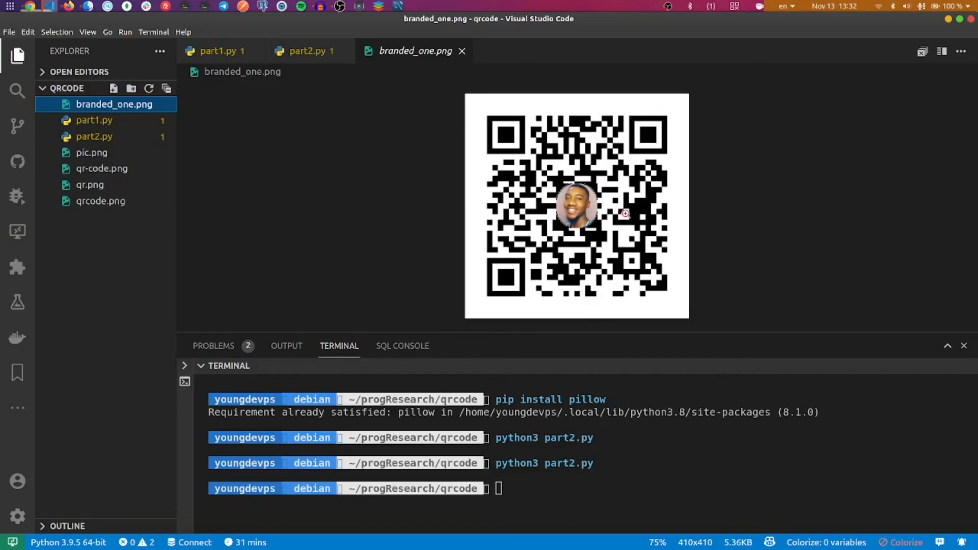
mouse_move(307, 72)
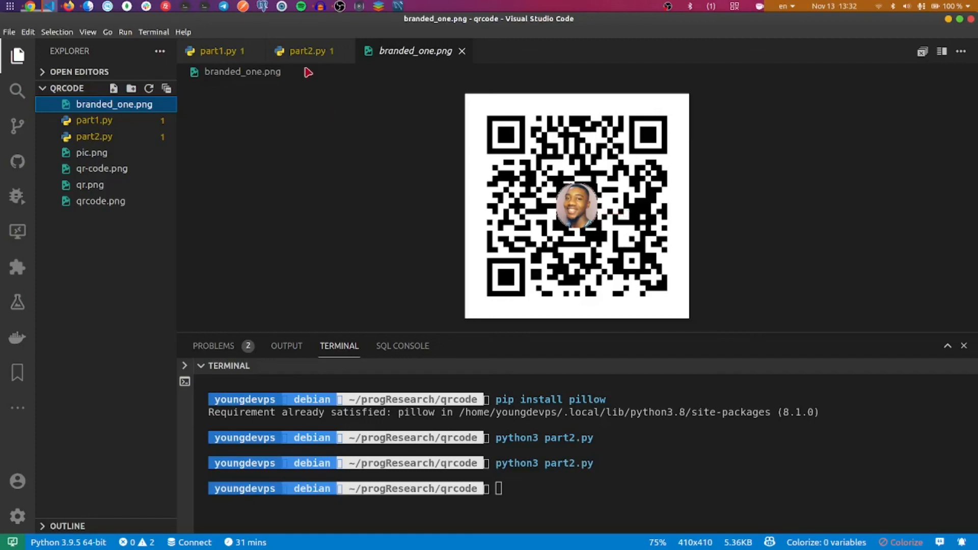
left_click(306, 50)
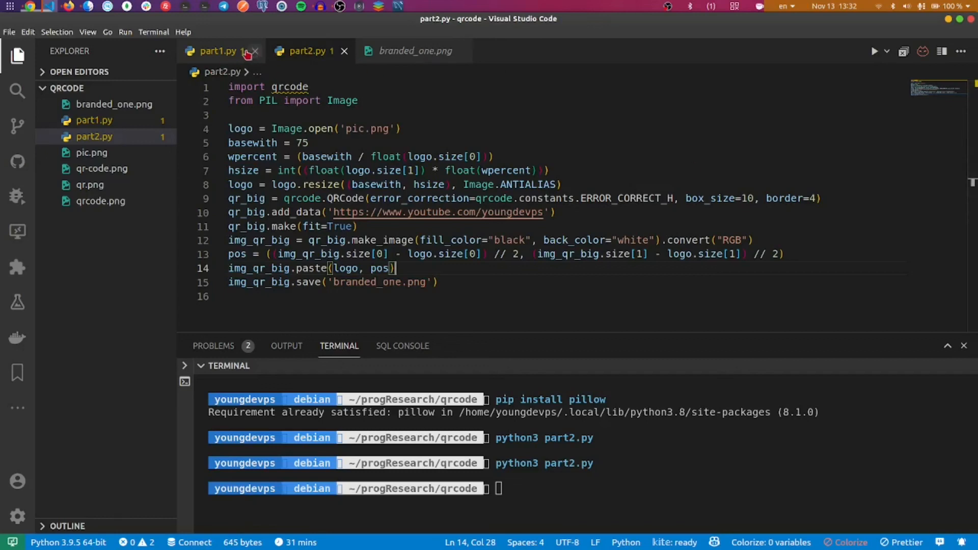
left_click(102, 169)
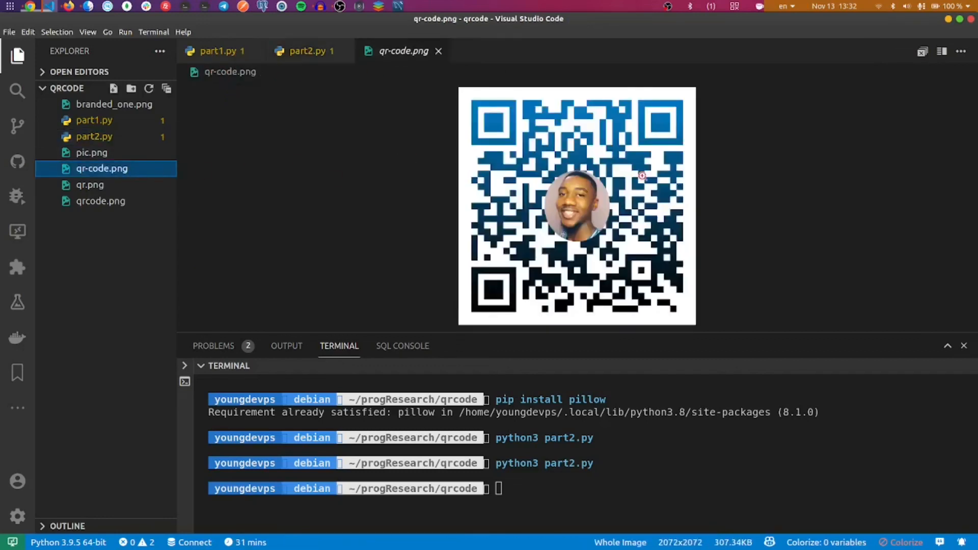
mouse_move(614, 181)
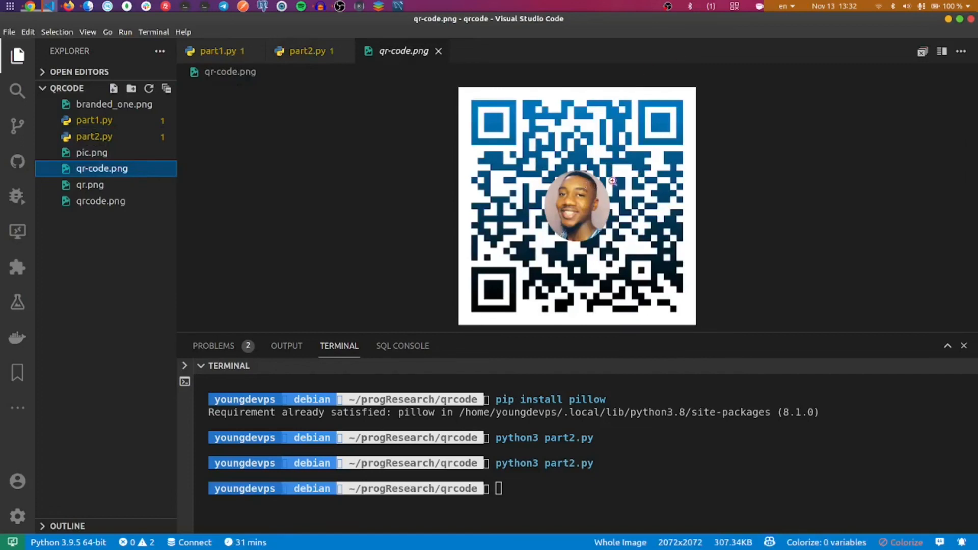
mouse_move(632, 175)
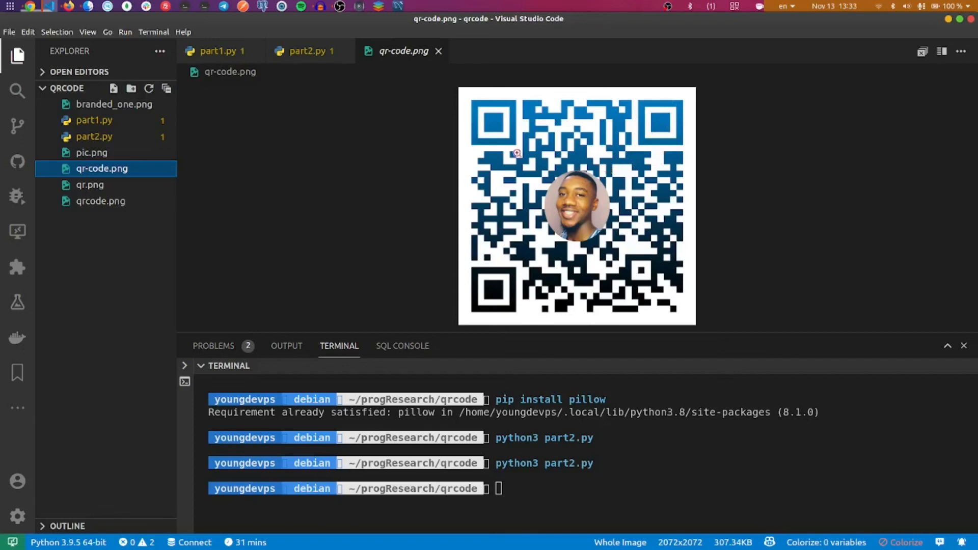
left_click(305, 50)
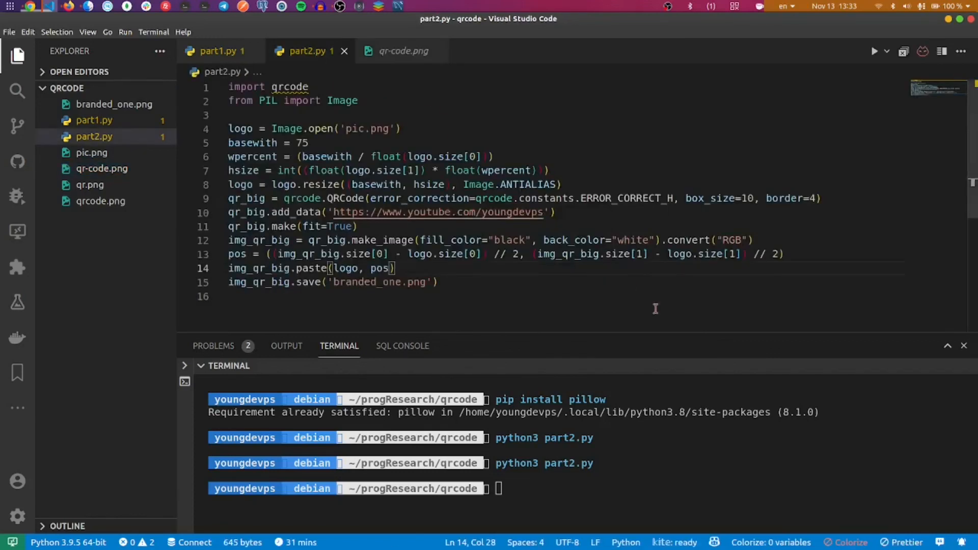